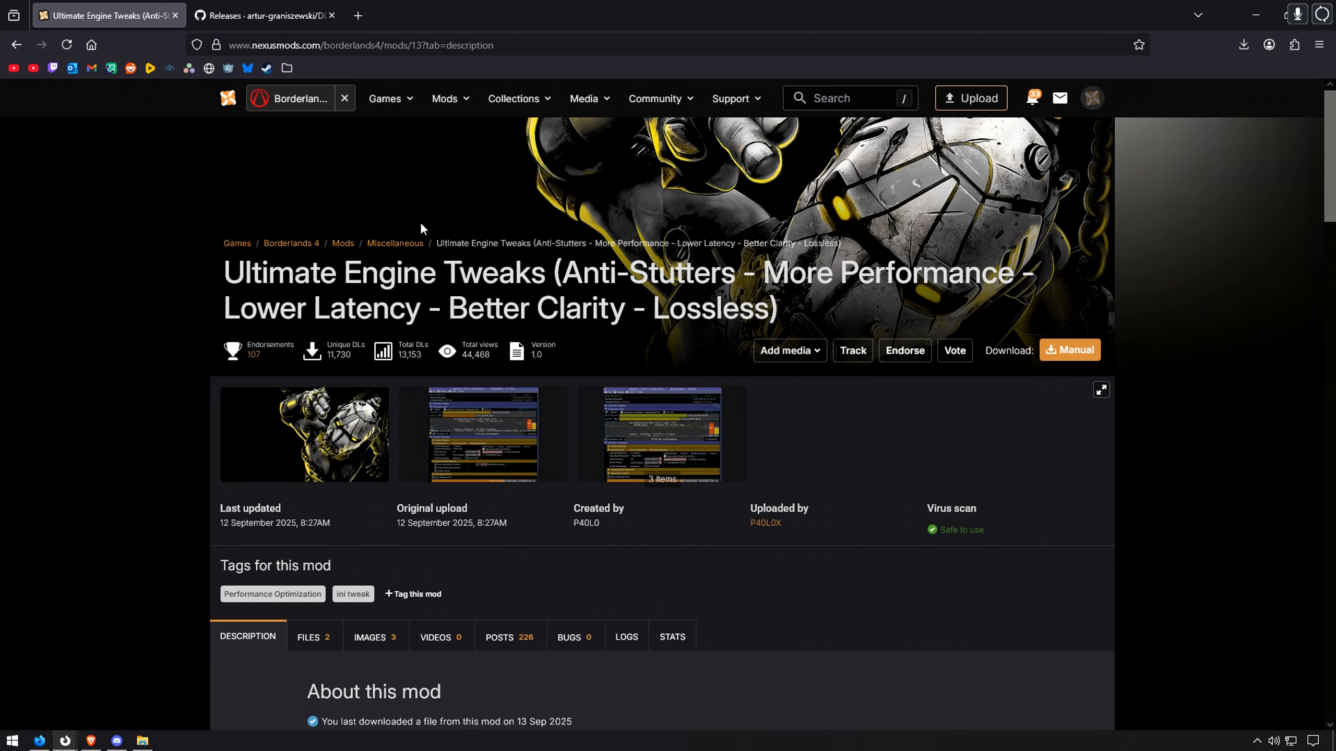
mouse_move(370, 190)
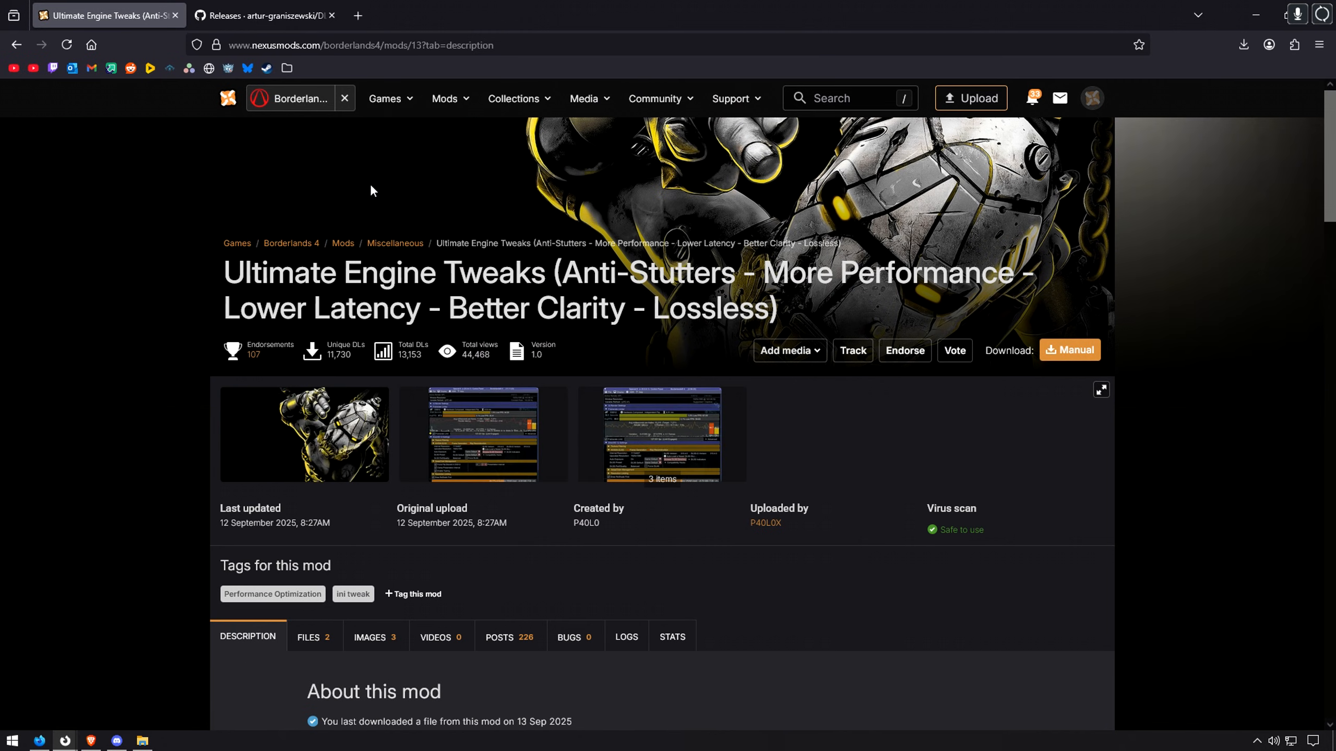
mouse_move(482, 282)
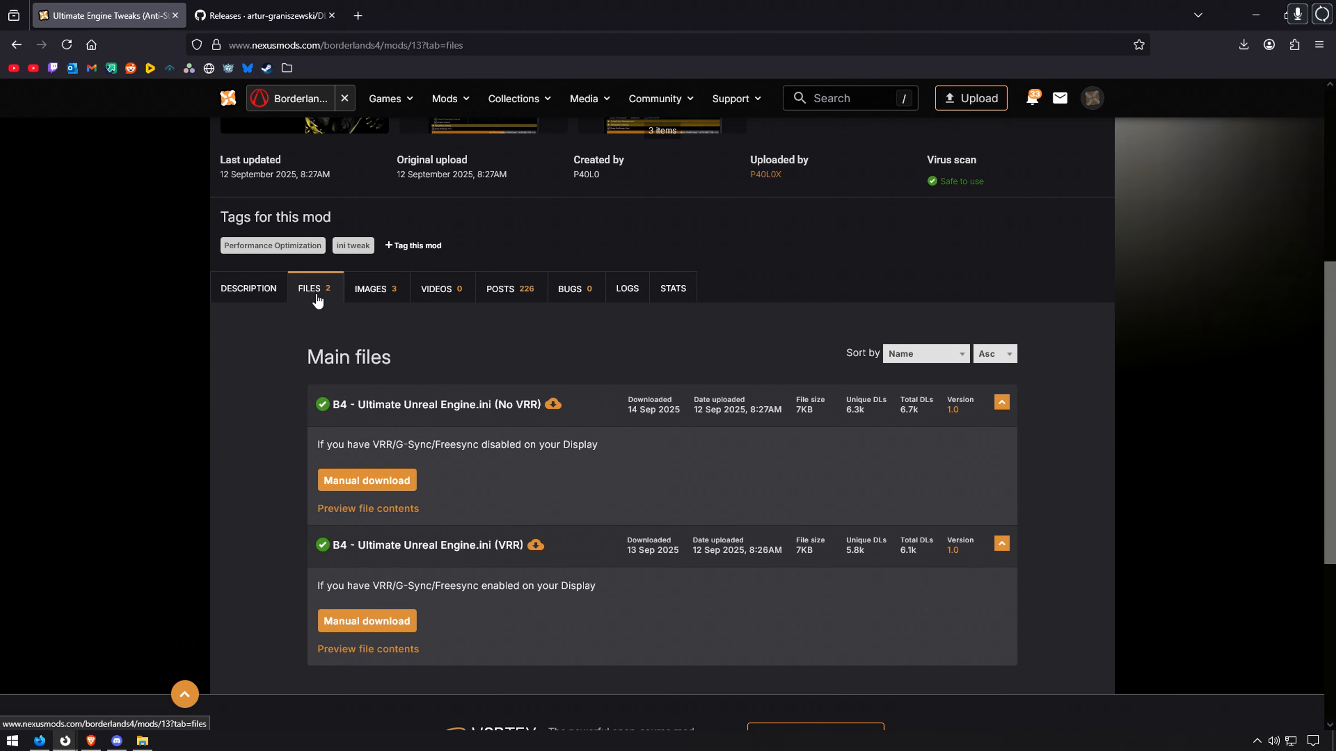
Start the manual download of 'B4 - Ultimate Unreal Engine.ini (No VRR)' from Nexus Mods
scroll(down, 3)
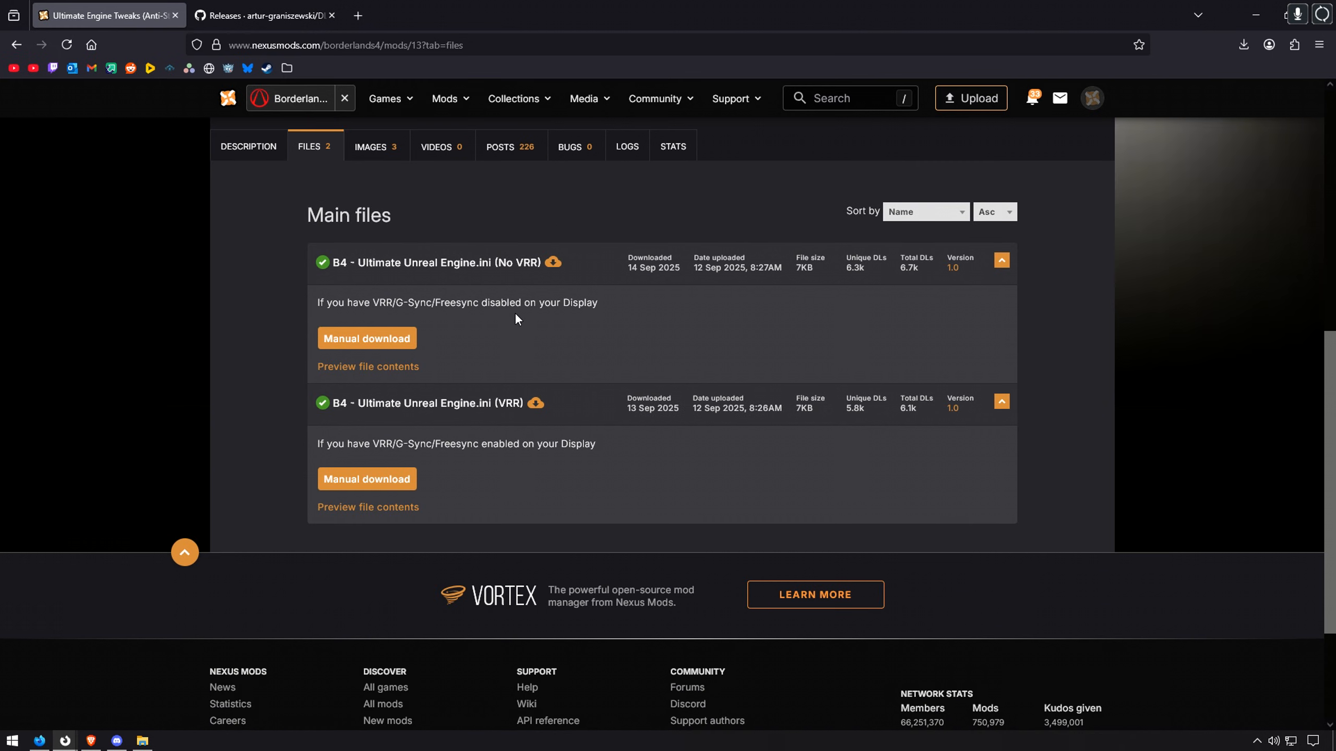
mouse_move(518, 316)
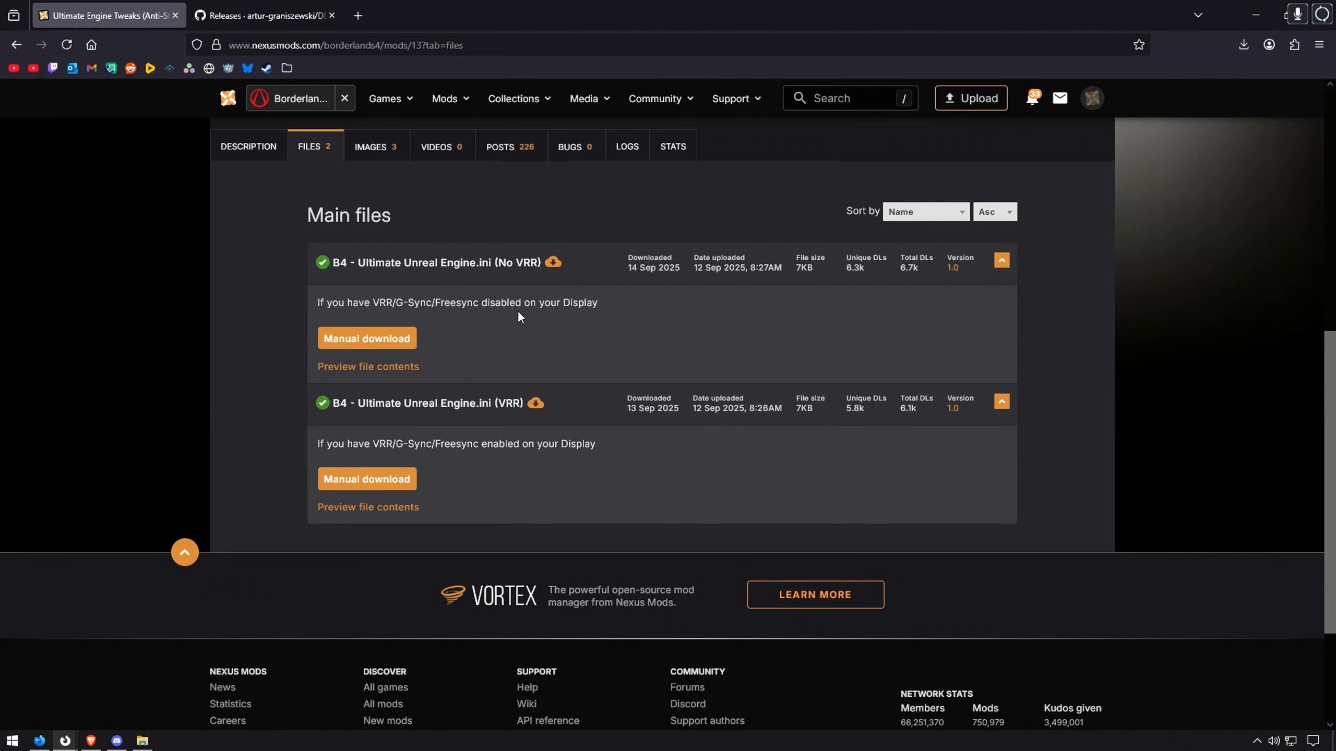
mouse_move(521, 412)
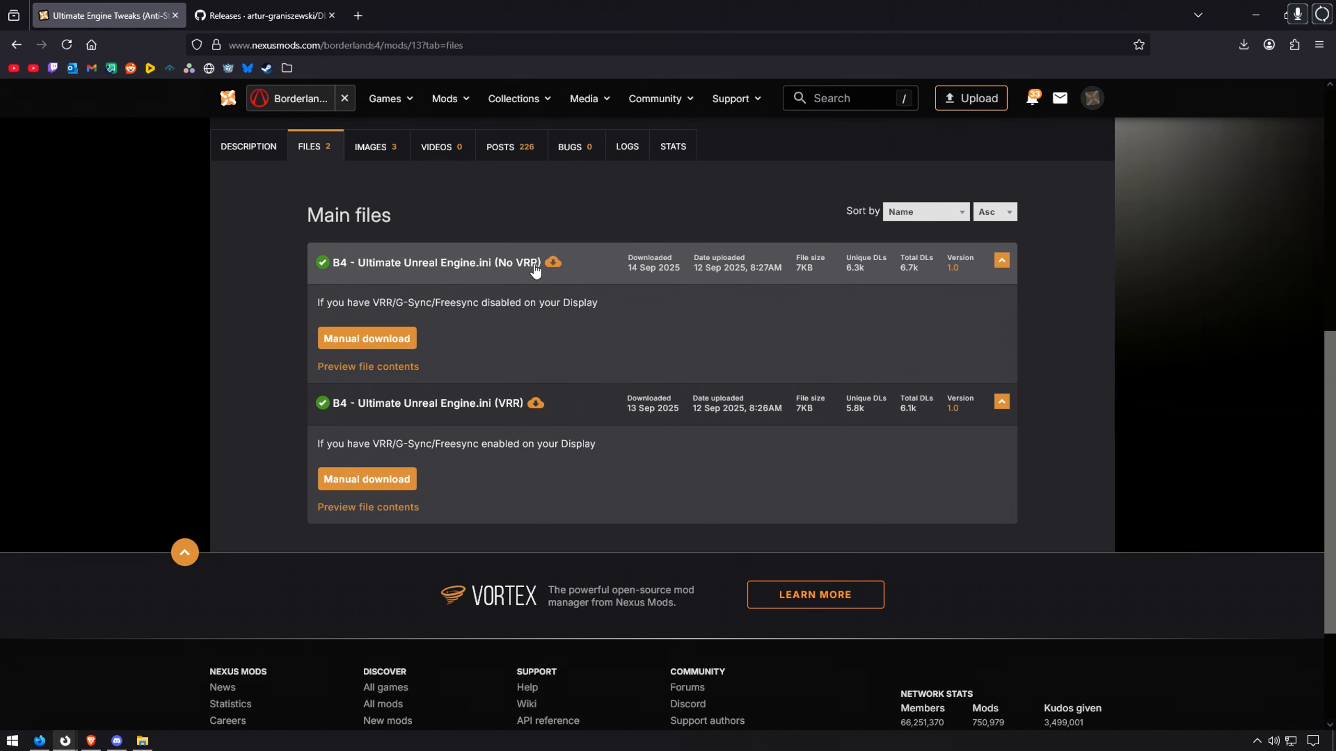
mouse_move(496, 260)
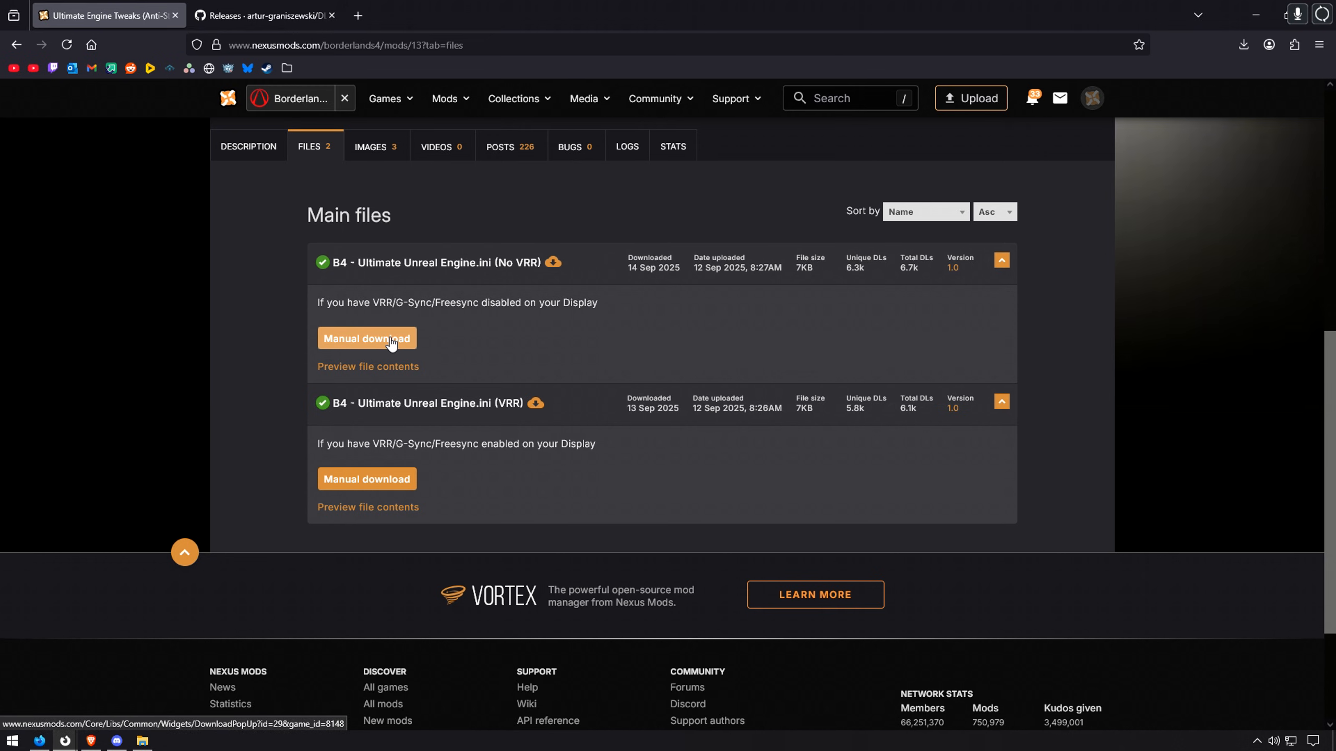
click(366, 338)
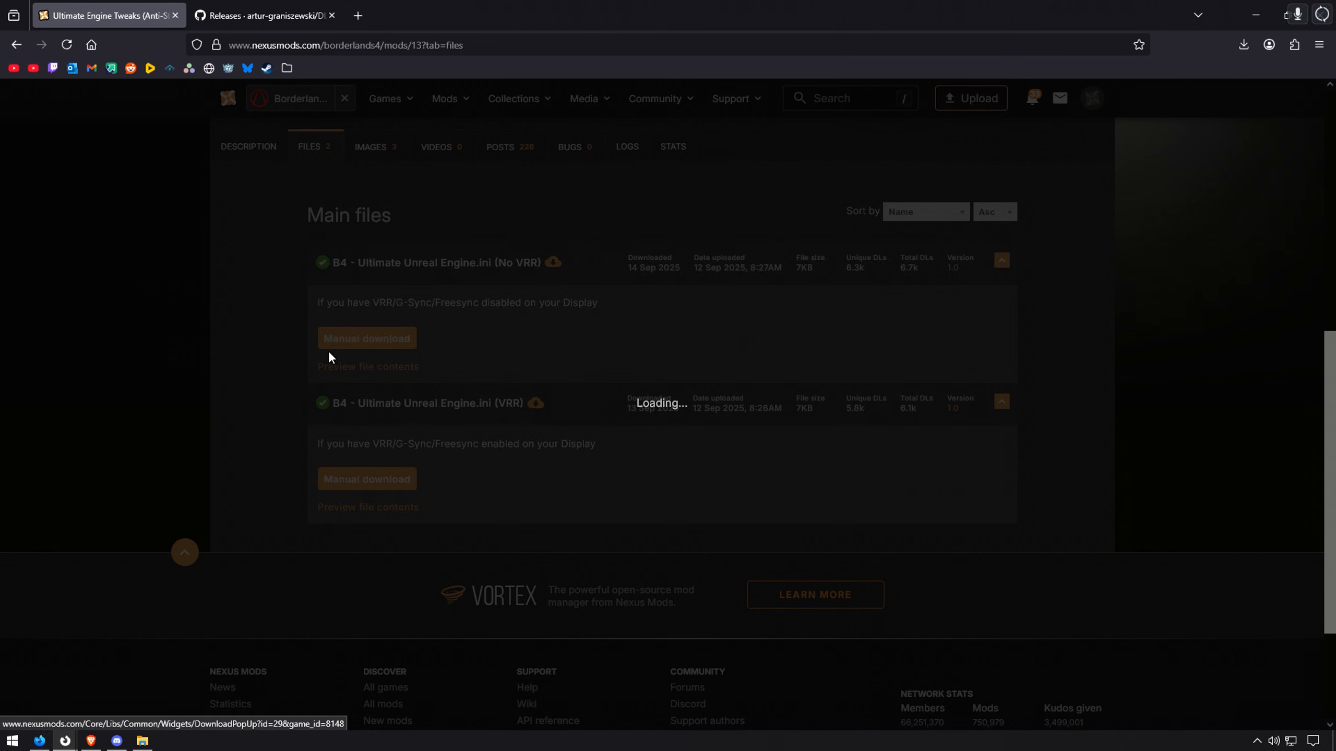
click(367, 338)
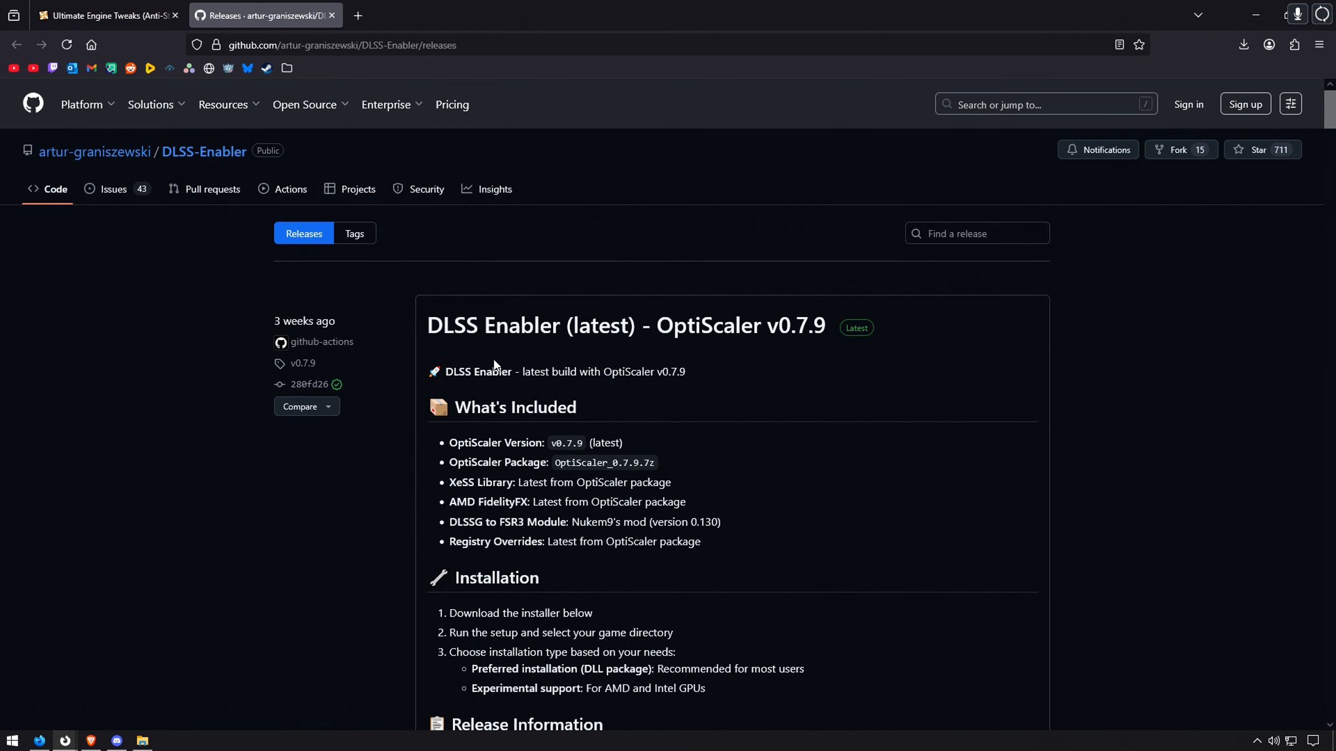
mouse_move(680, 390)
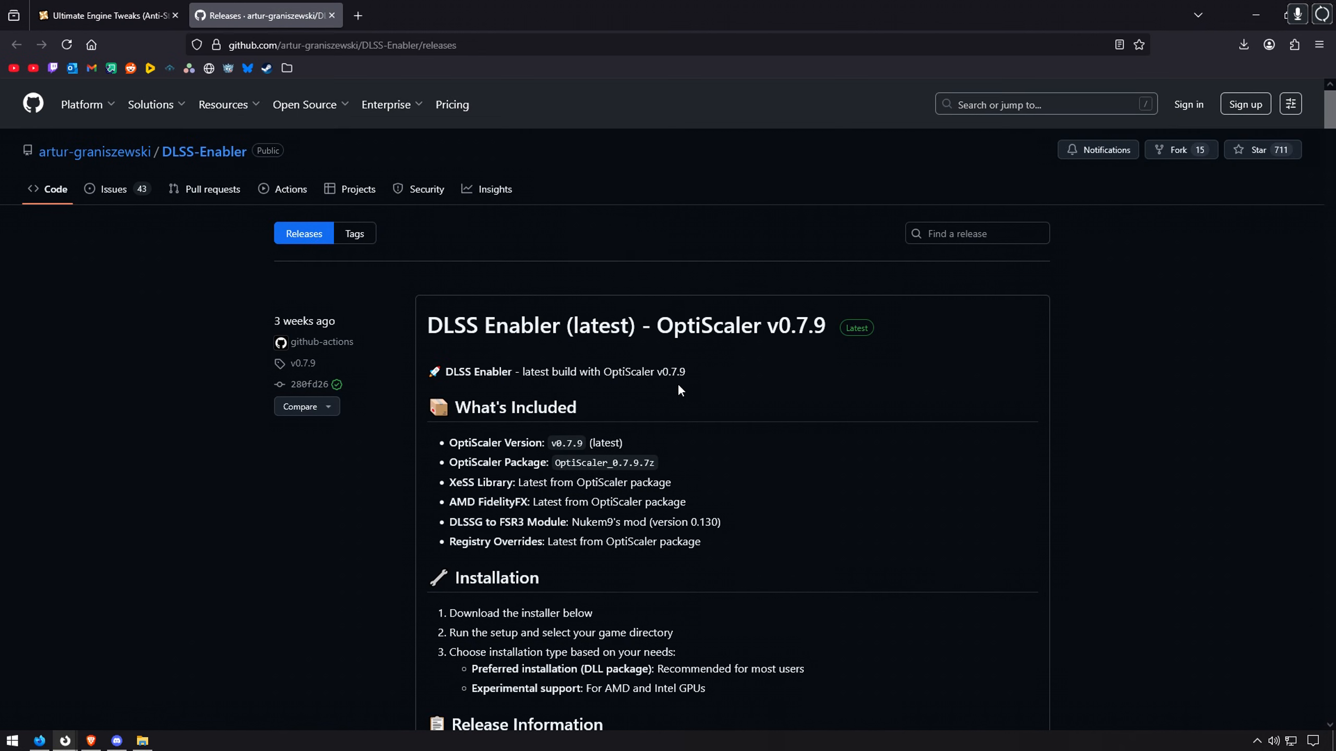
mouse_move(806, 450)
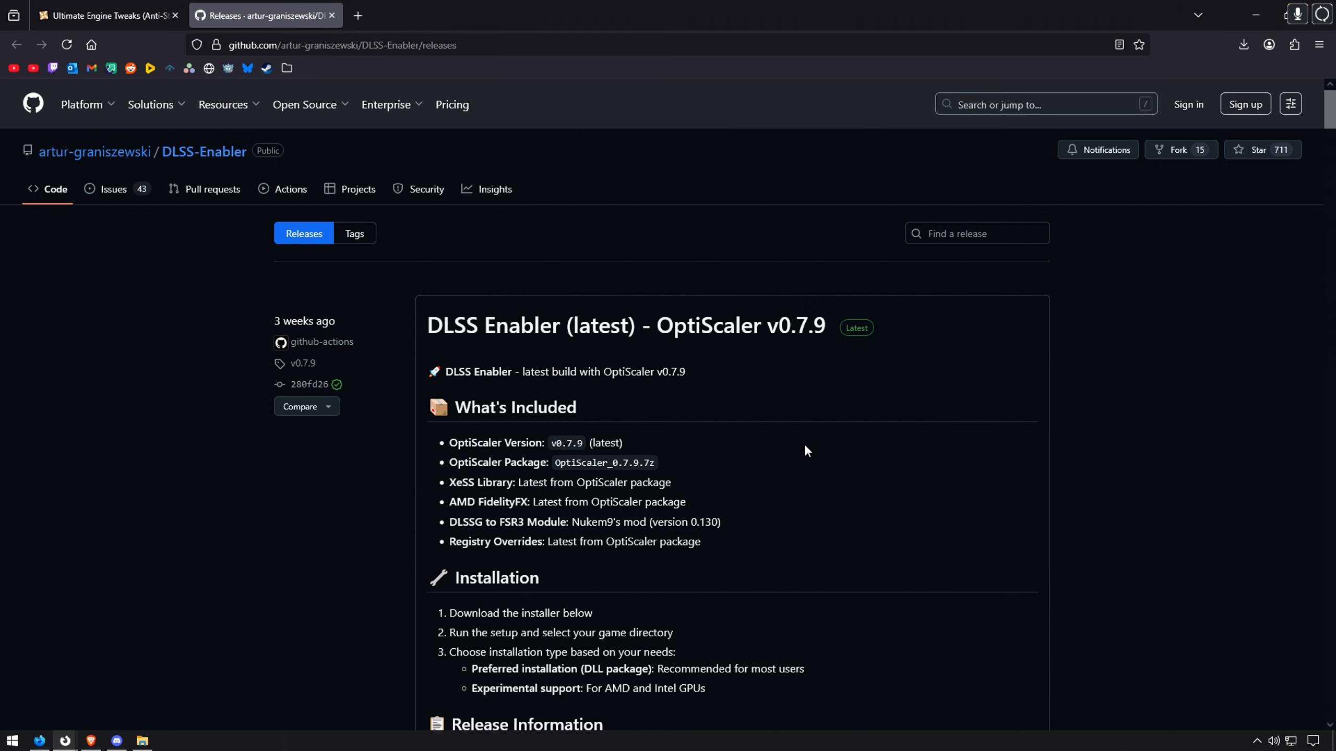
Download dlss-enabler-setup_0.7.9.exe from the v0.7.9 release assets
scroll(down, 3)
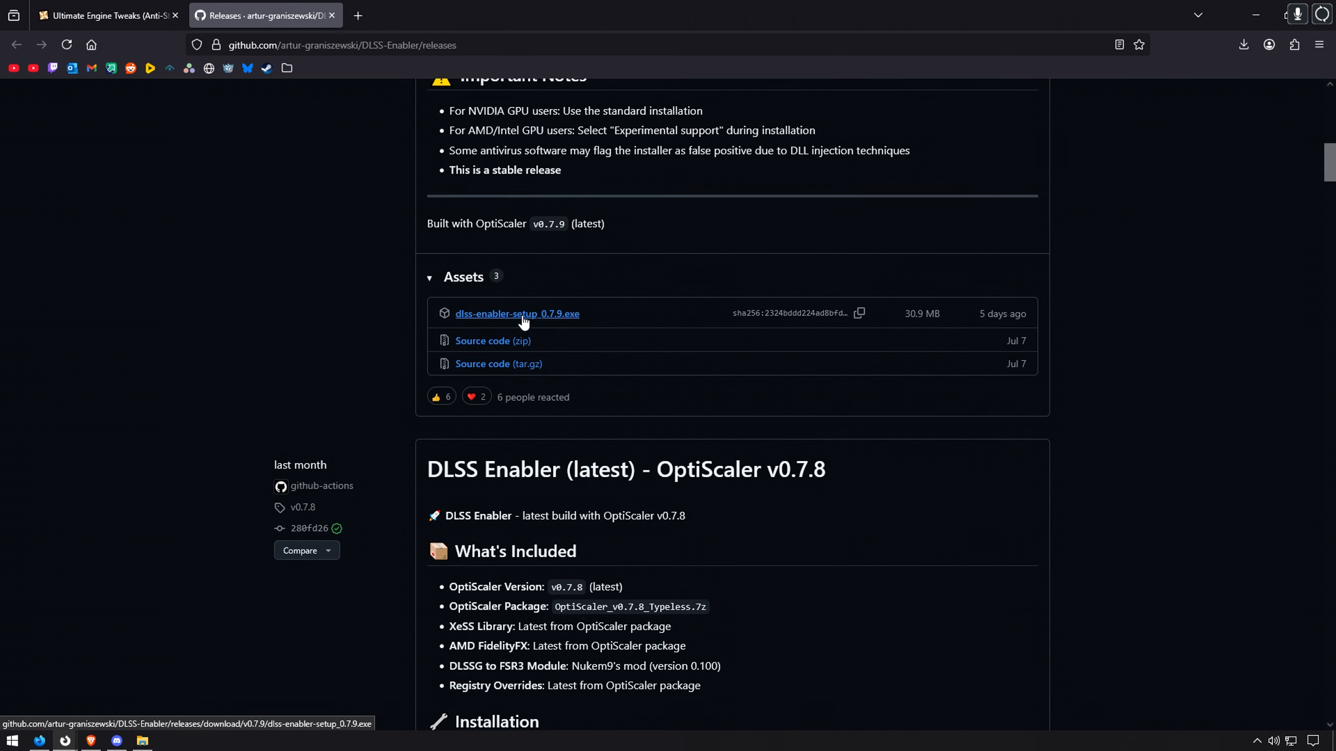
click(516, 313)
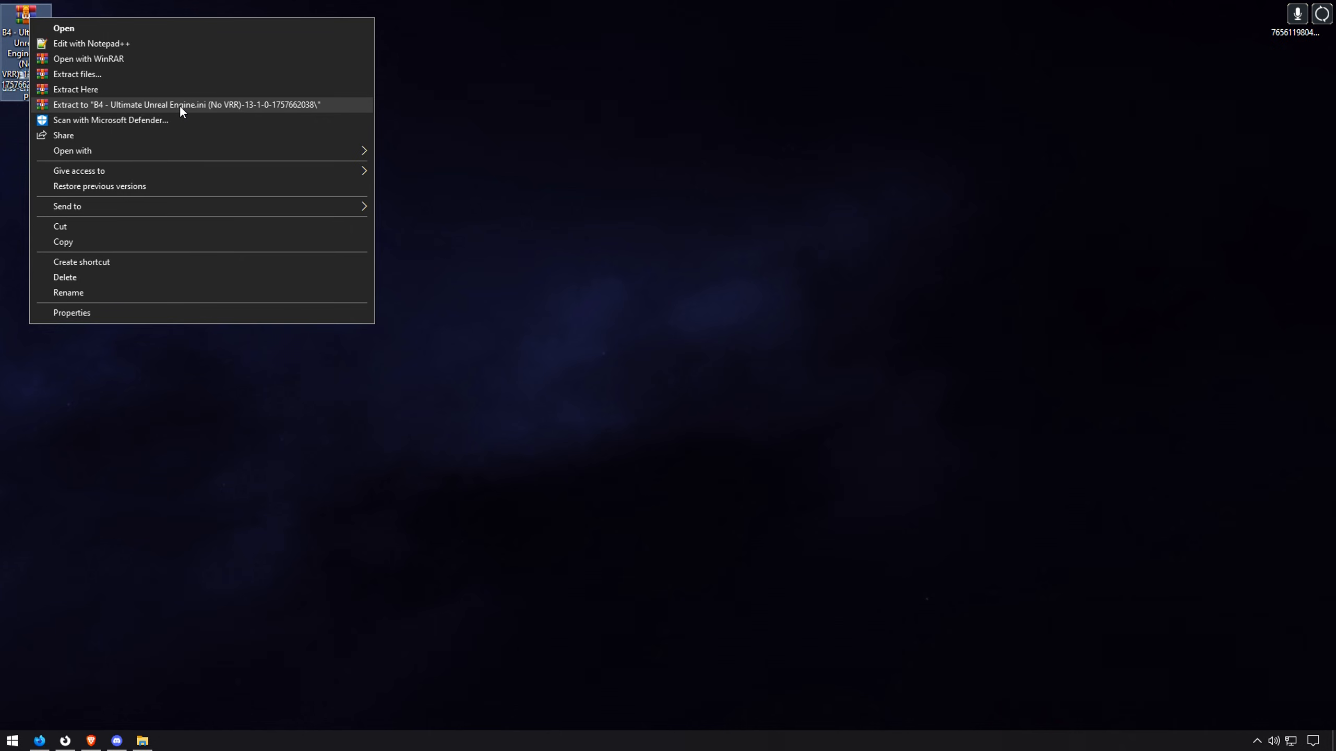
Extract the Engine.ini archive into its own folder and review the setup exe's Properties
click(185, 104)
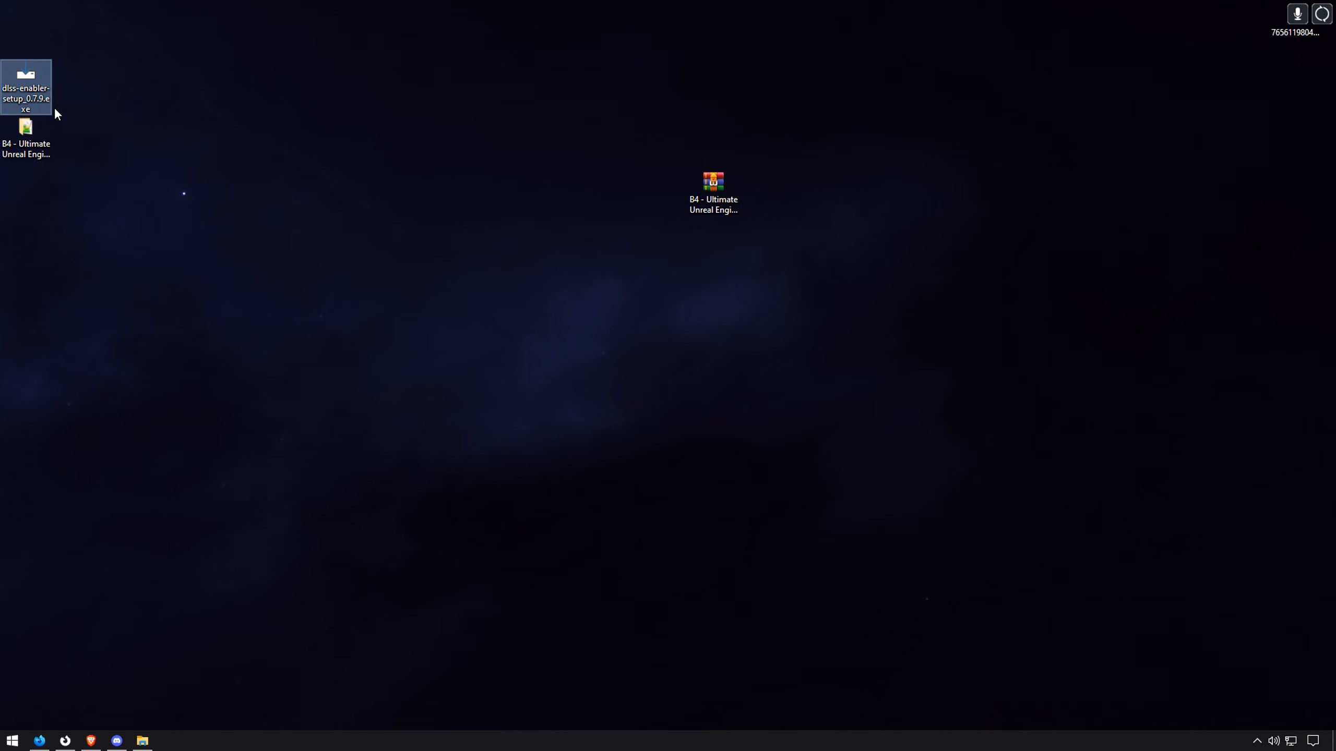
click(26, 87)
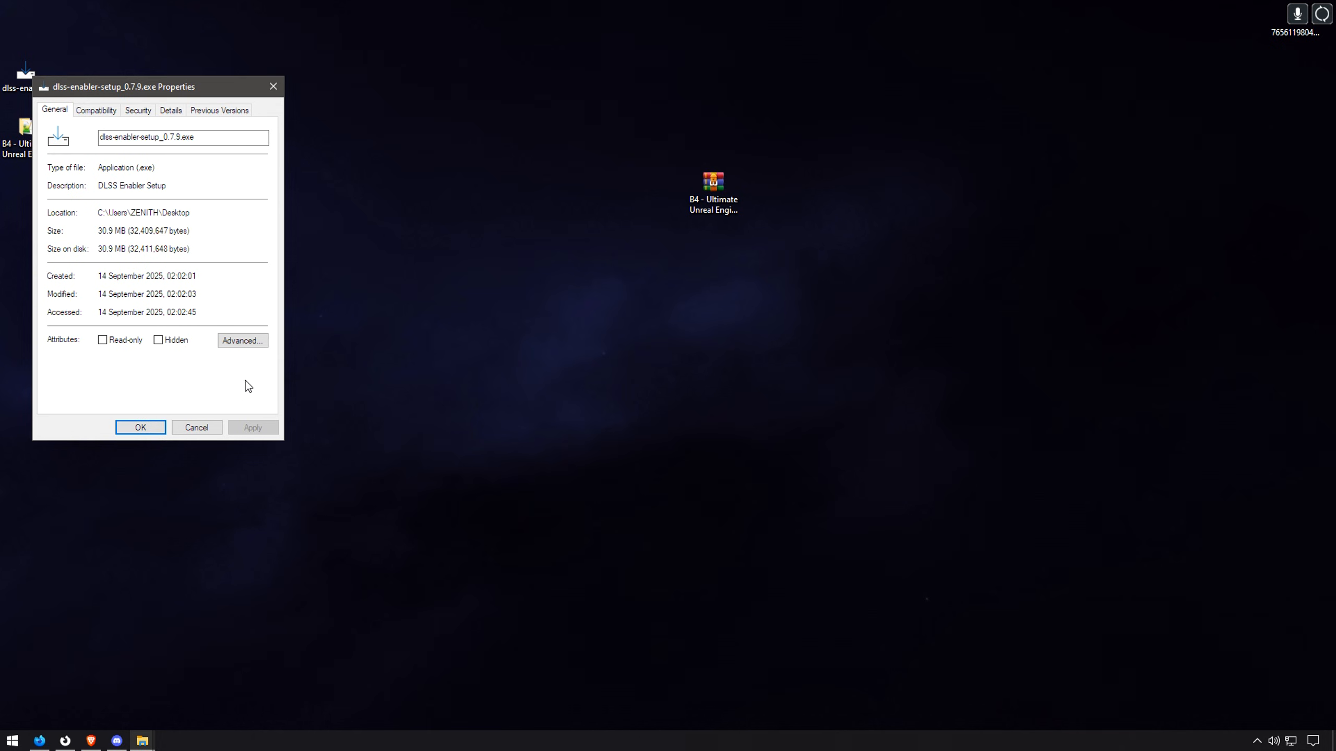
click(140, 427)
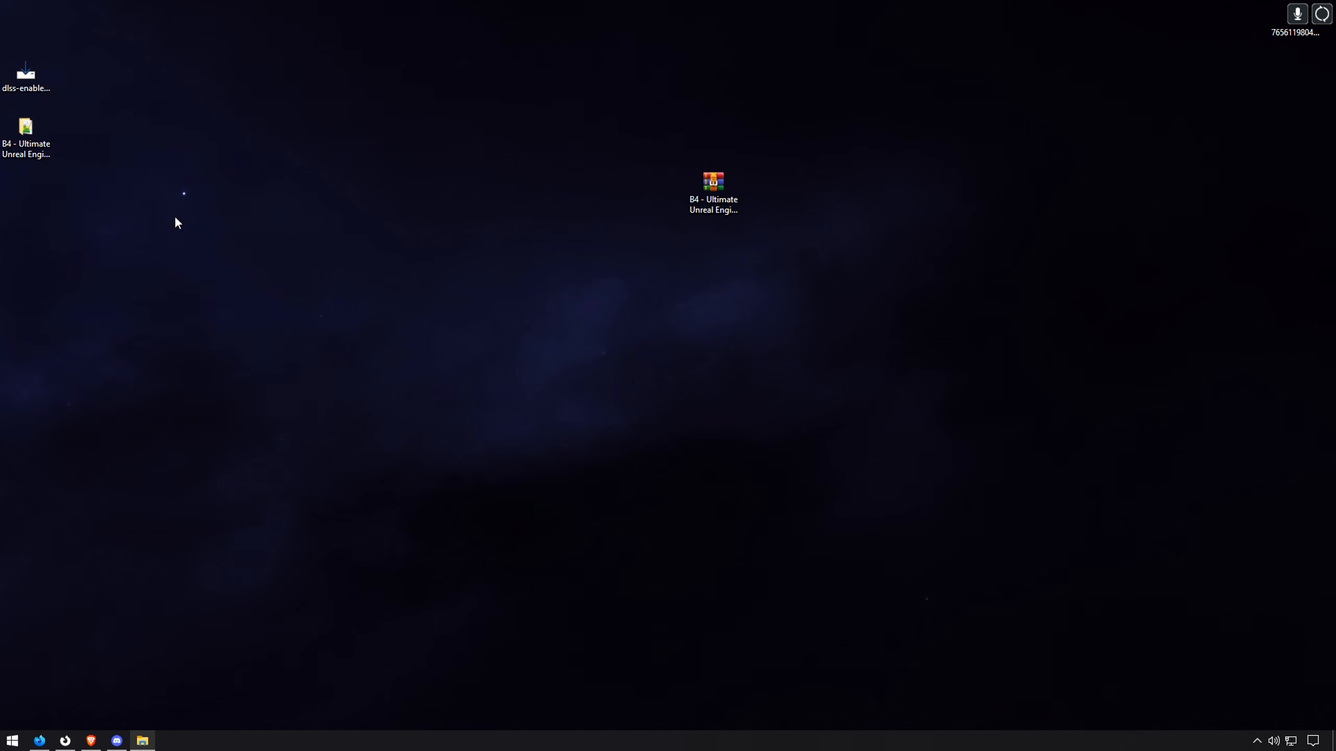
click(712, 182)
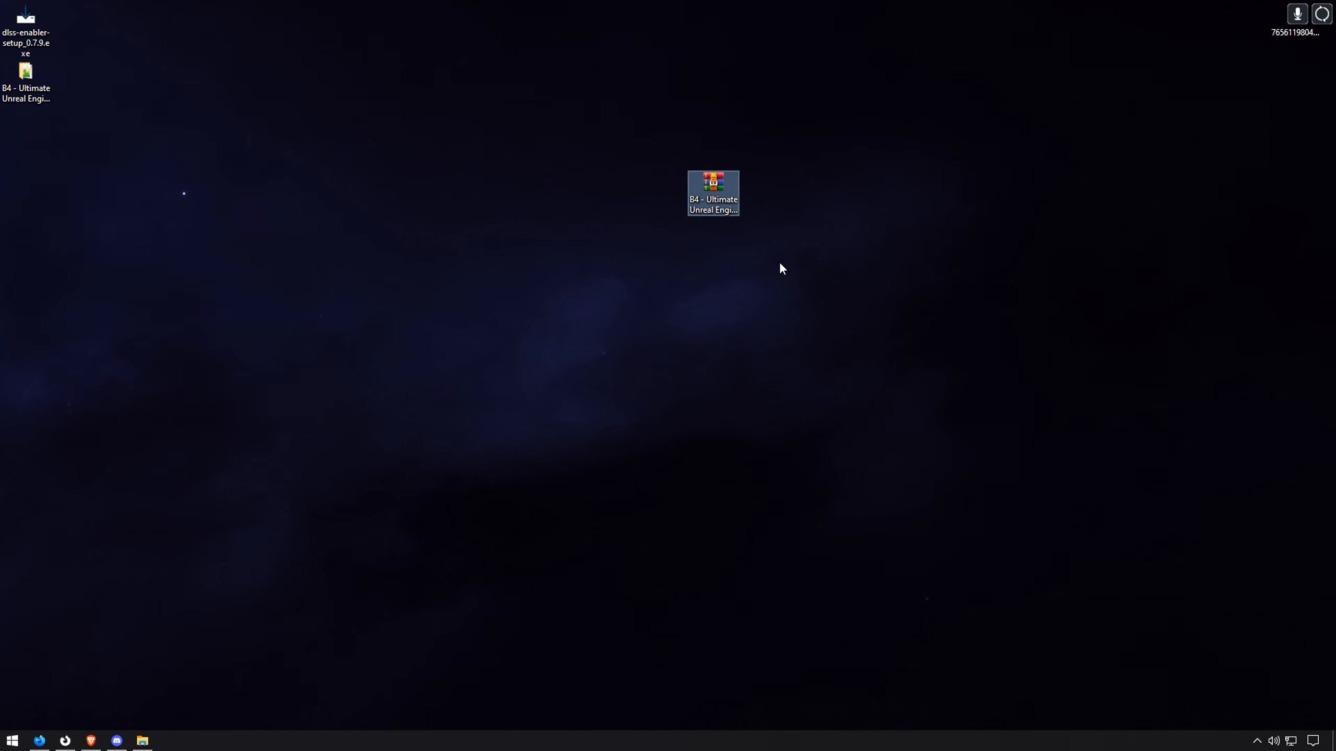
Run dlss-enabler-setup_0.7.9.exe to the version.dll component choice, then cancel the wizard
double_click(26, 21)
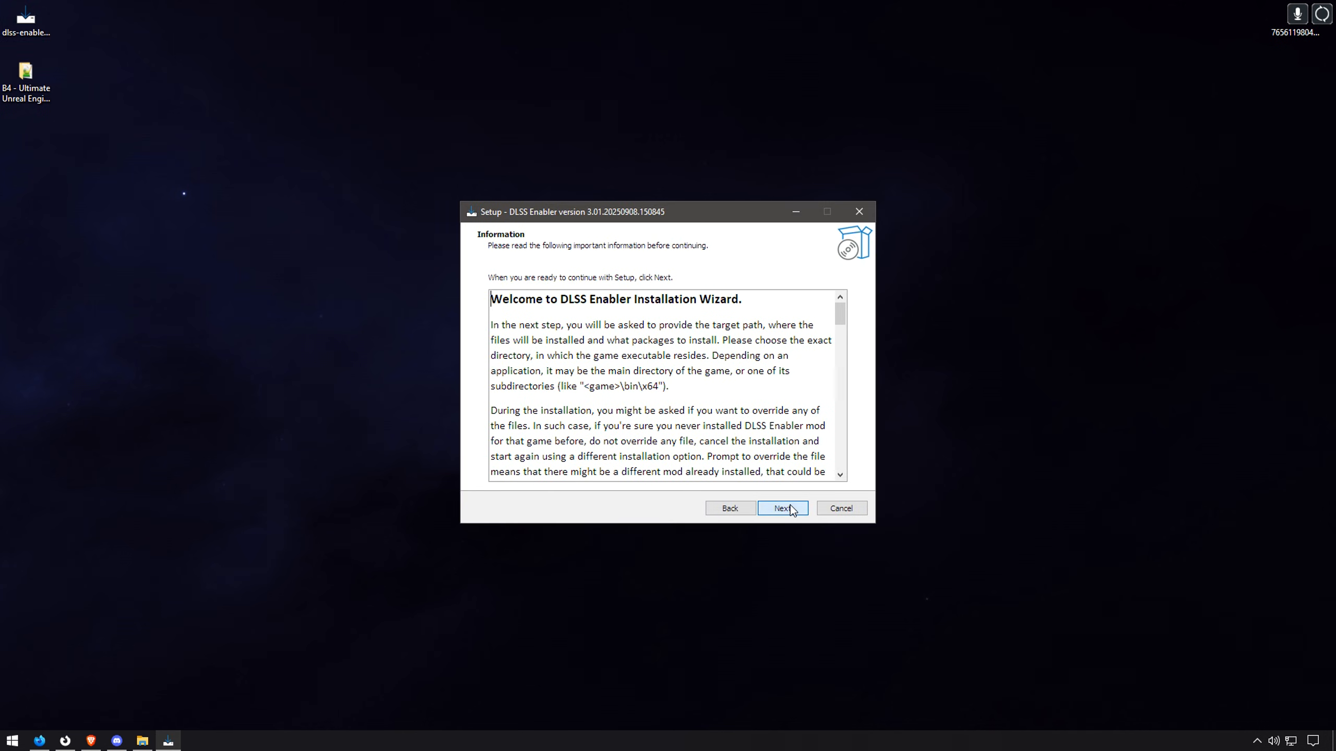
click(781, 508)
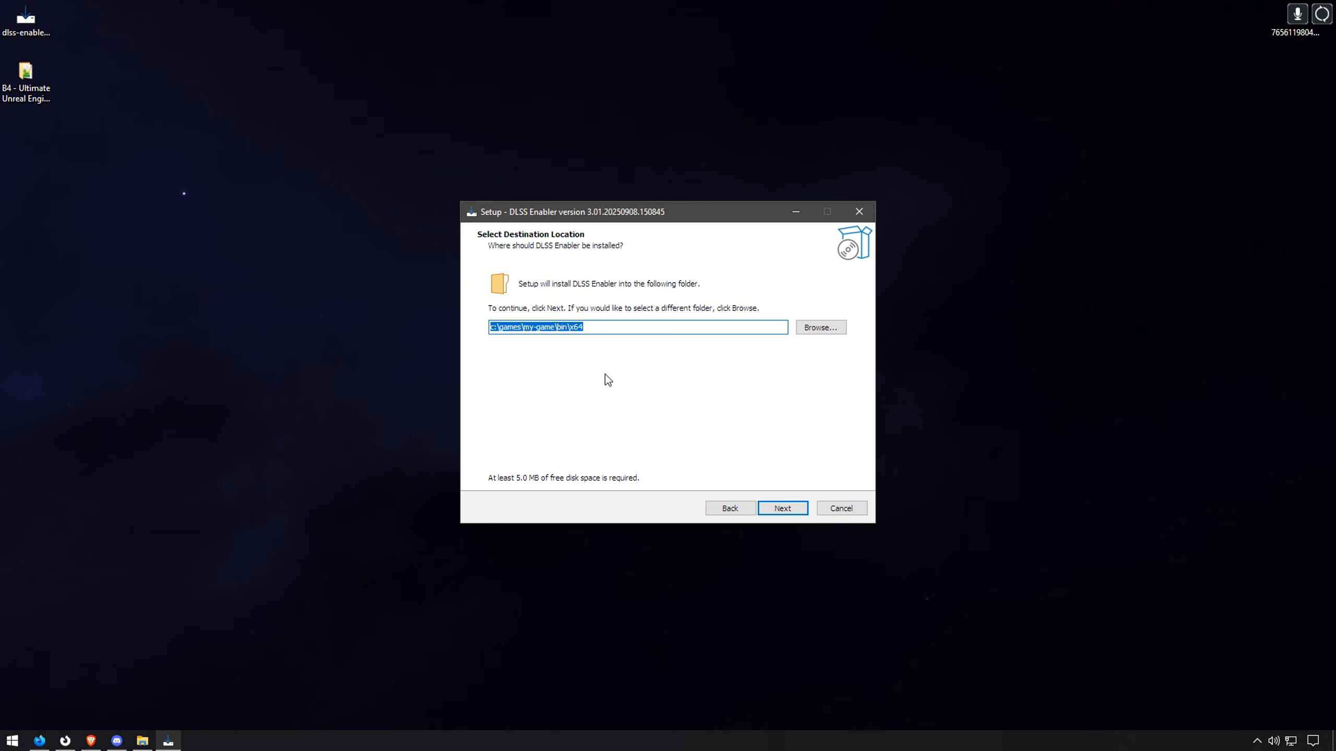
mouse_move(734, 373)
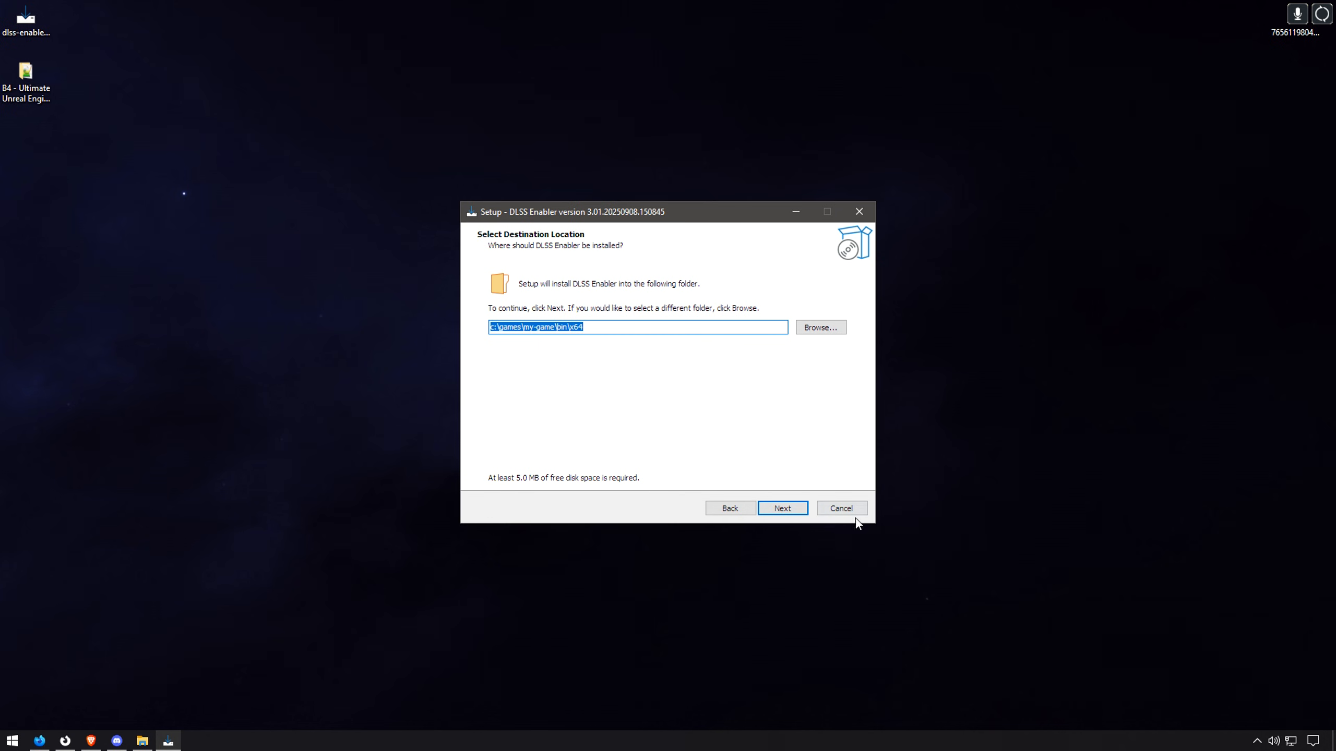
click(840, 508)
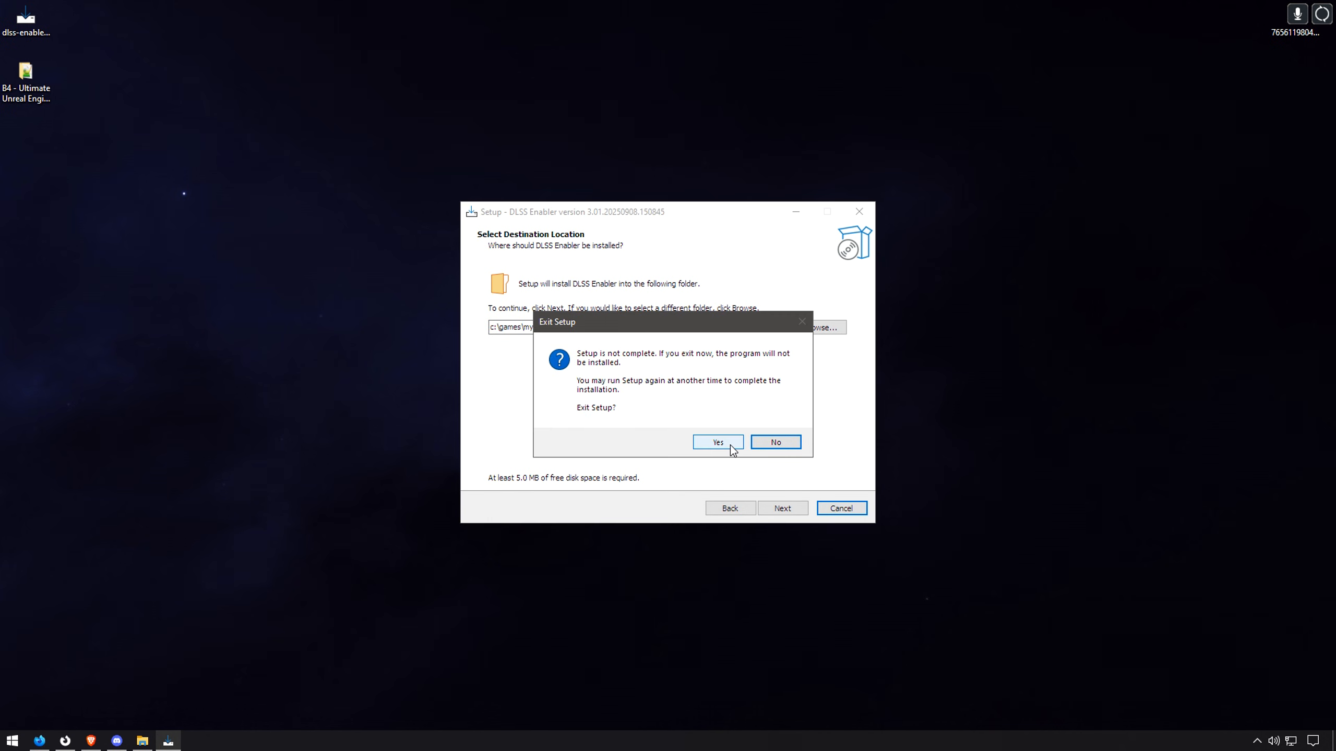
click(773, 442)
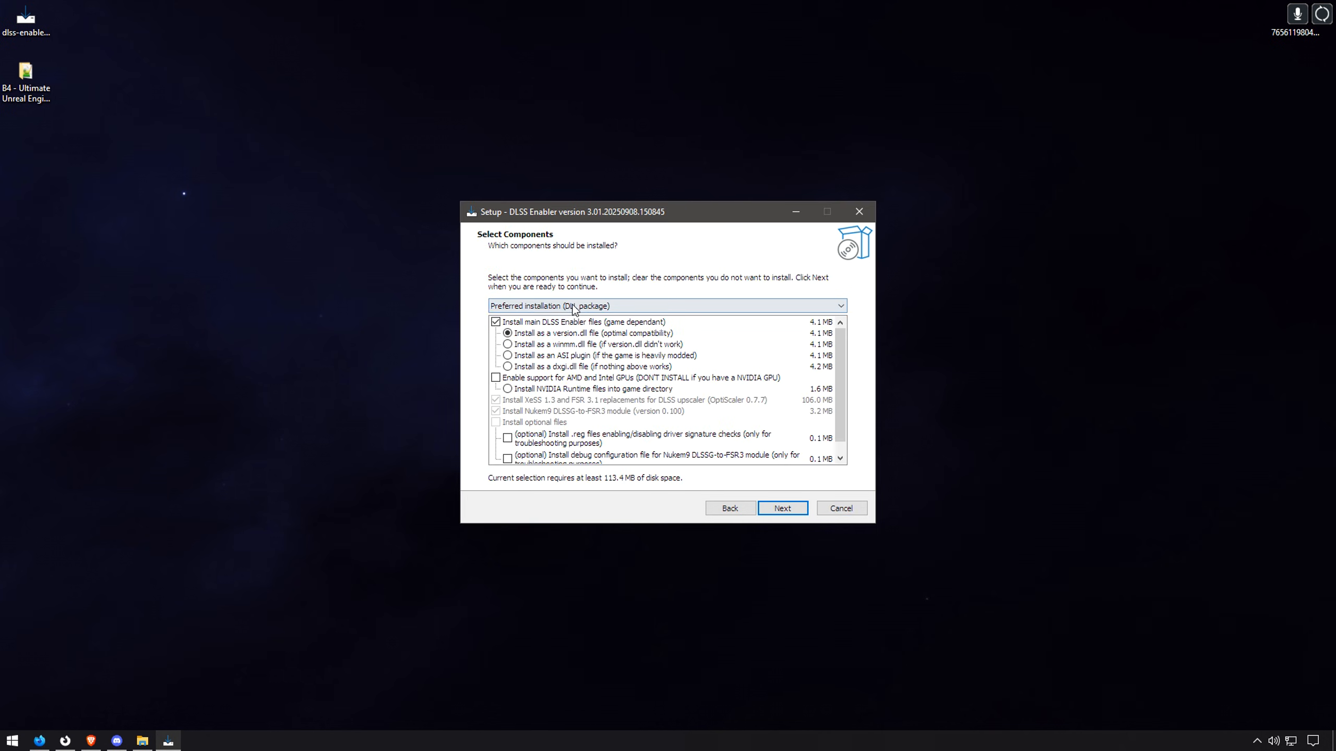
click(664, 306)
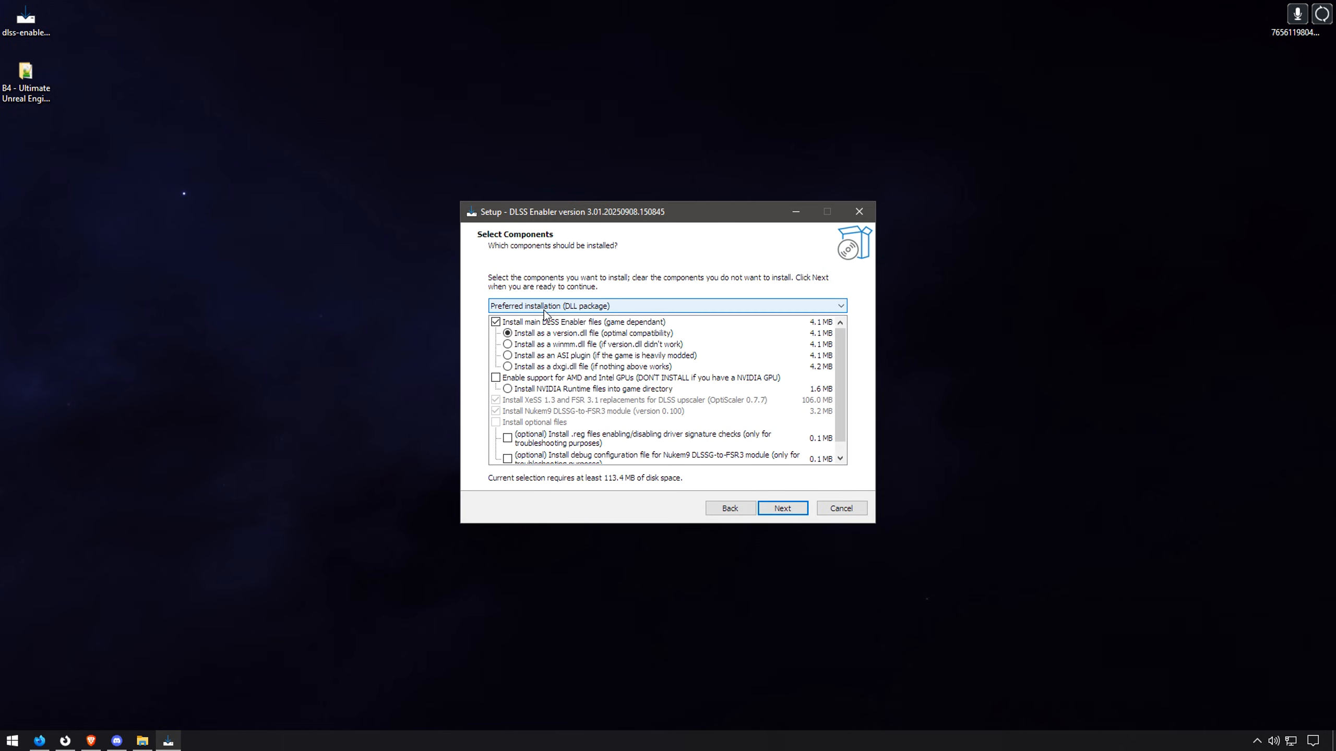
mouse_move(638, 309)
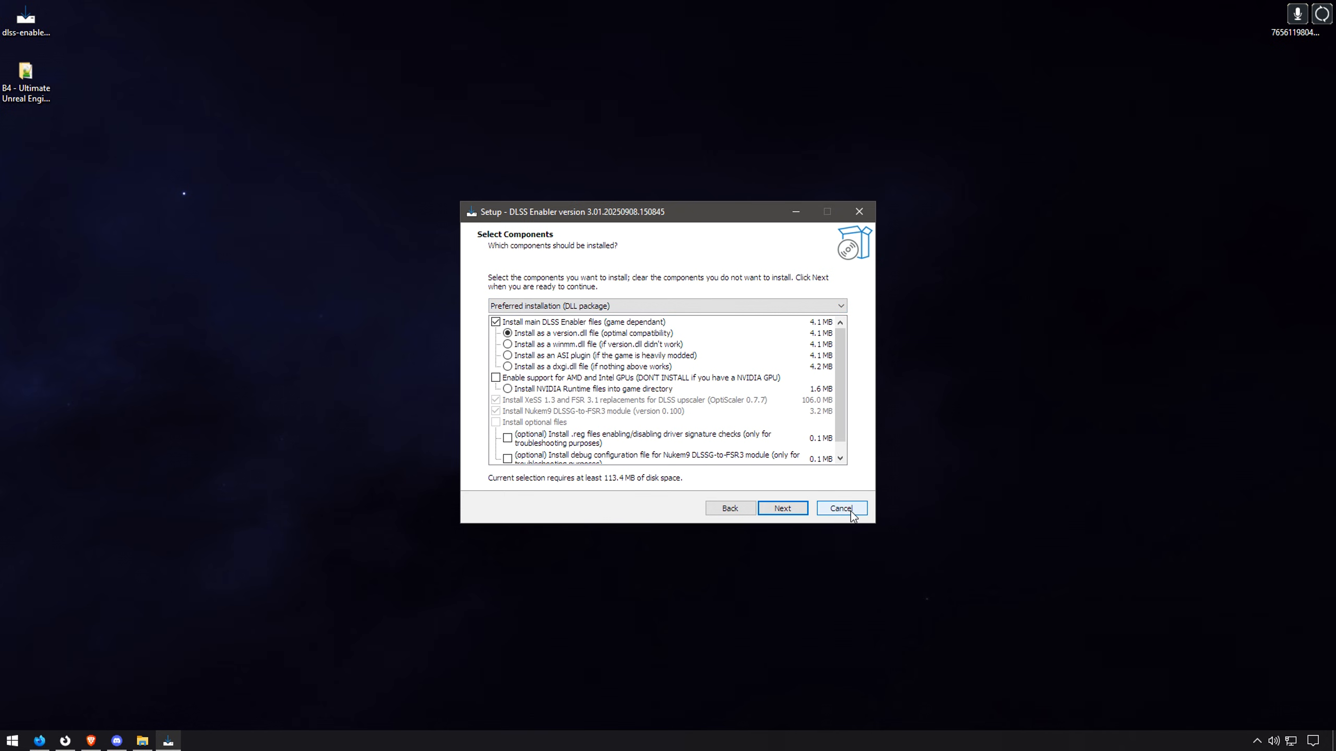
click(839, 508)
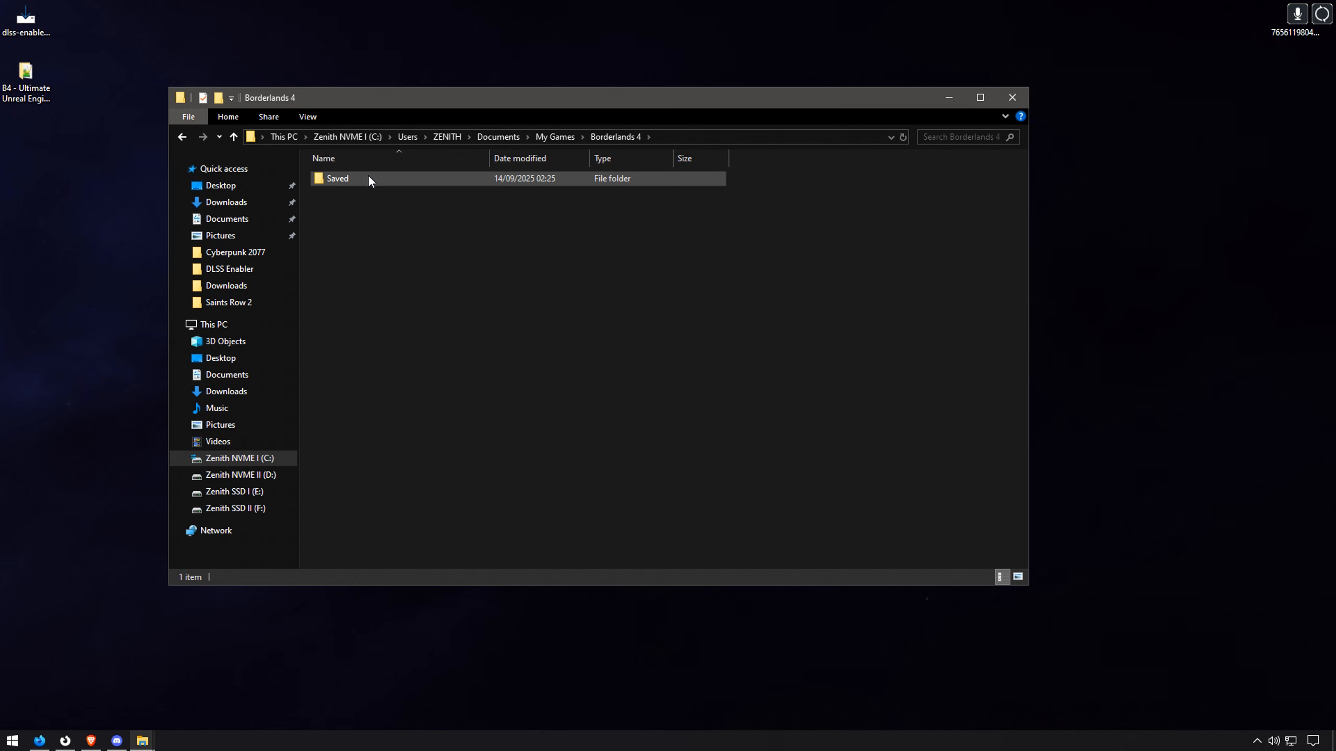
Make Engine.ini in Borderlands 4's Saved\Config\Windows folder read-only via Properties
double_click(338, 178)
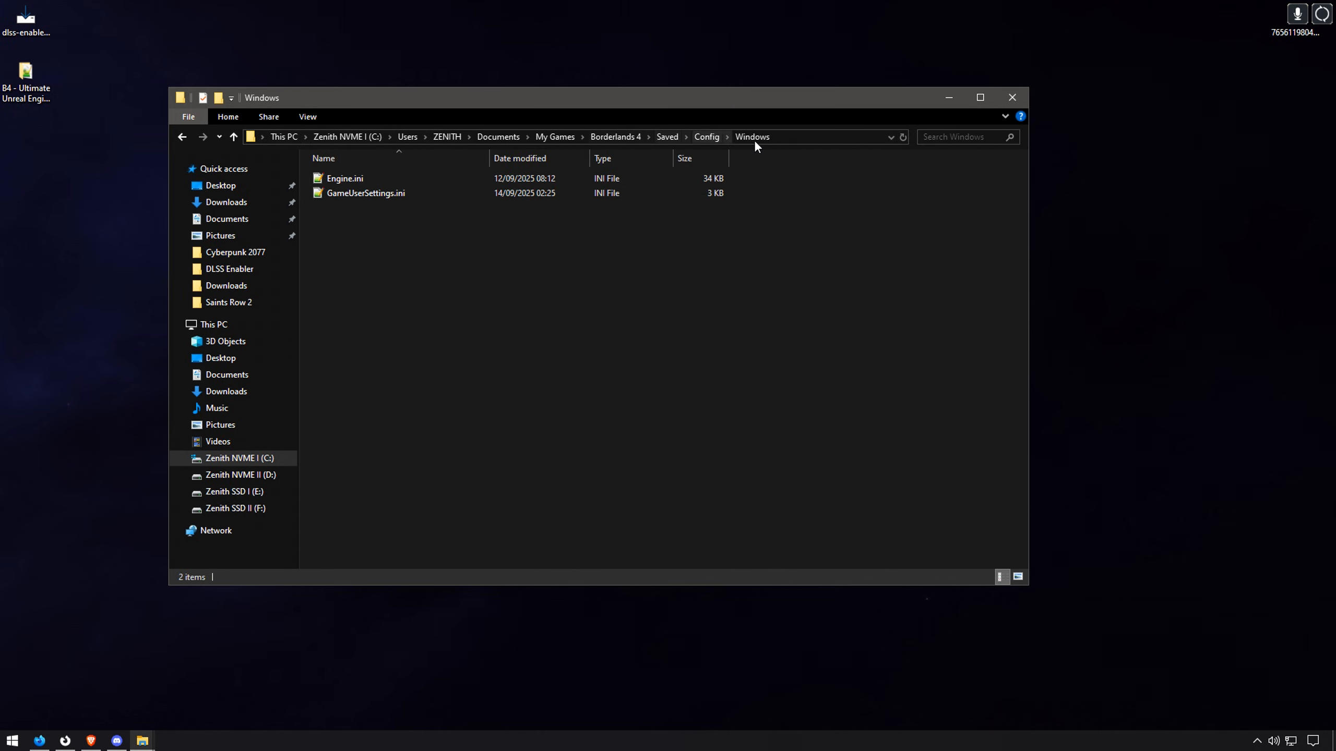
mouse_move(283, 136)
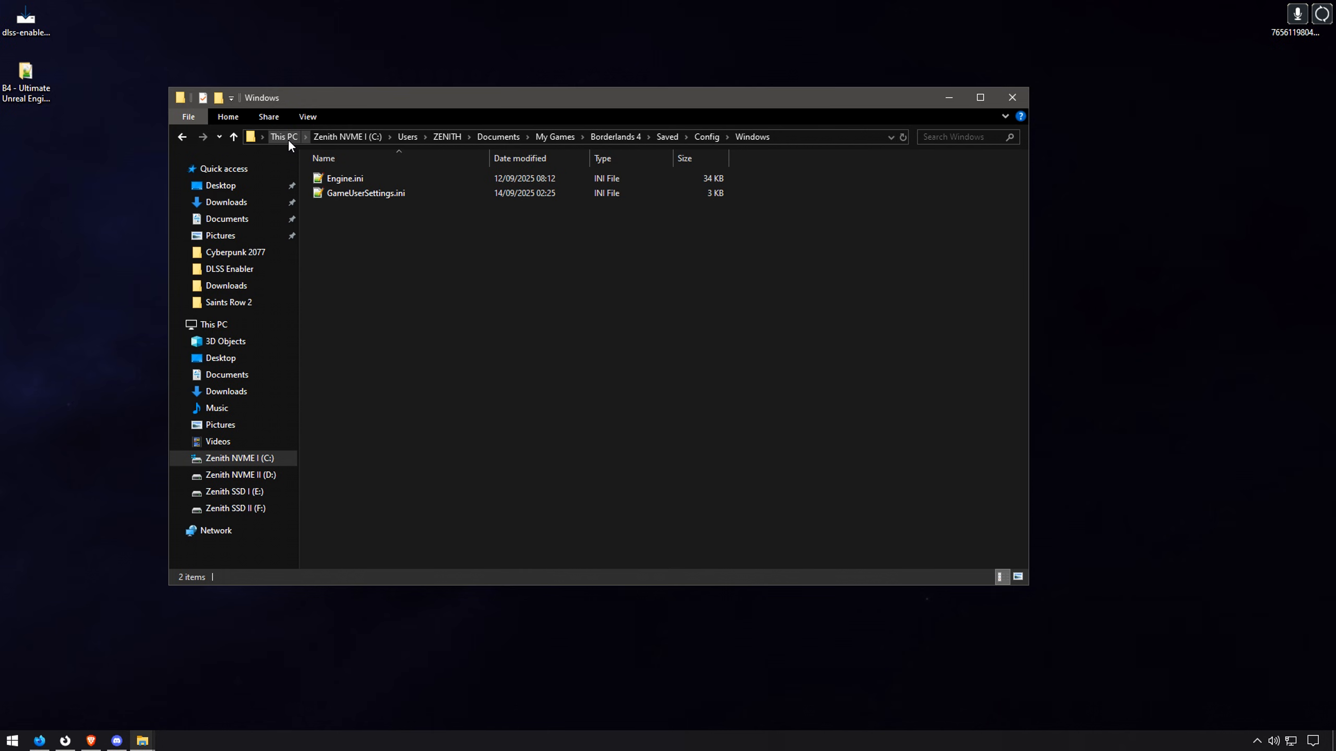
mouse_move(346, 136)
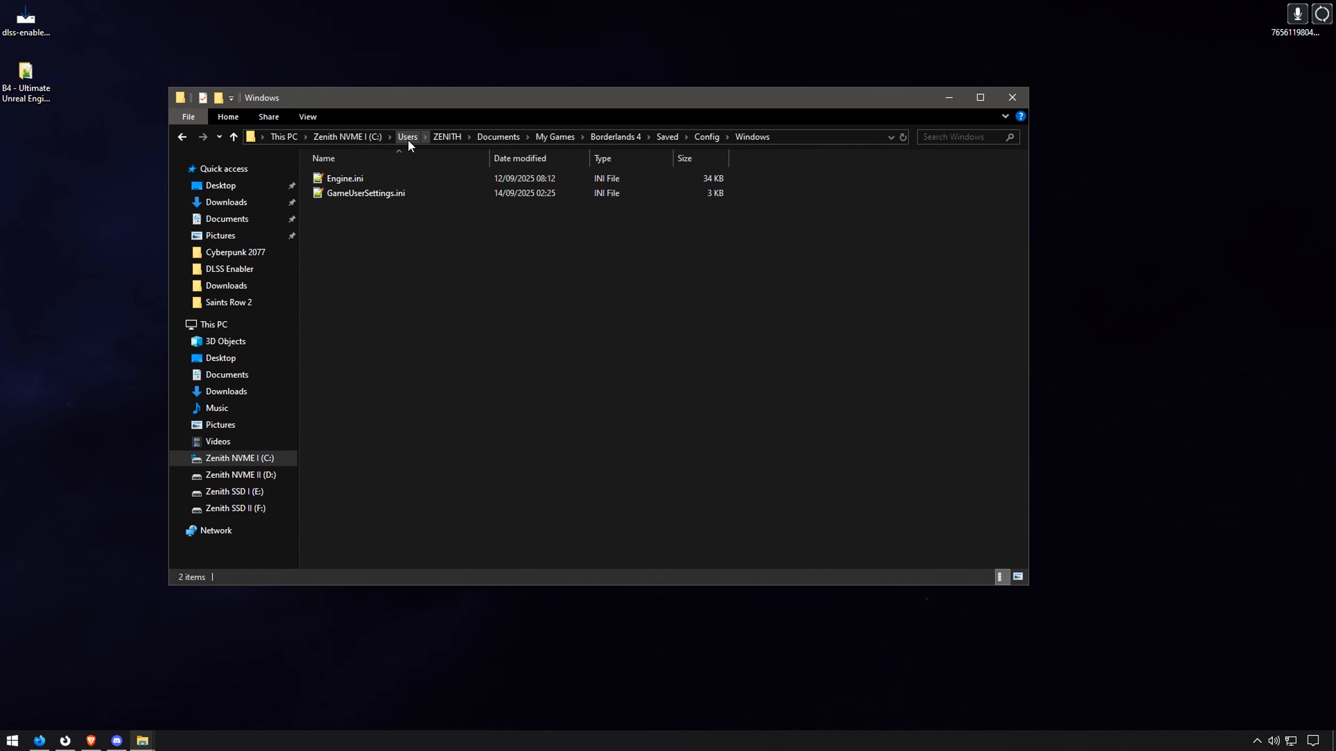
mouse_move(447, 138)
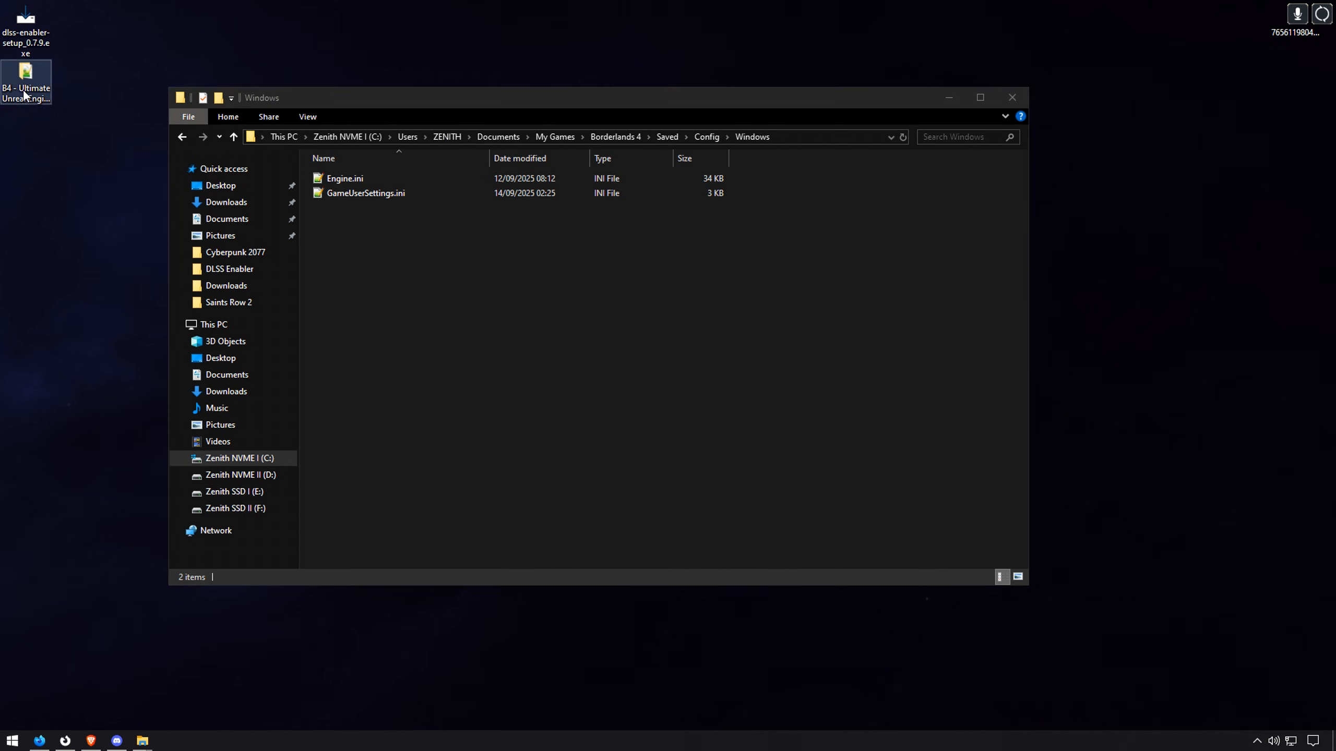
double_click(25, 76)
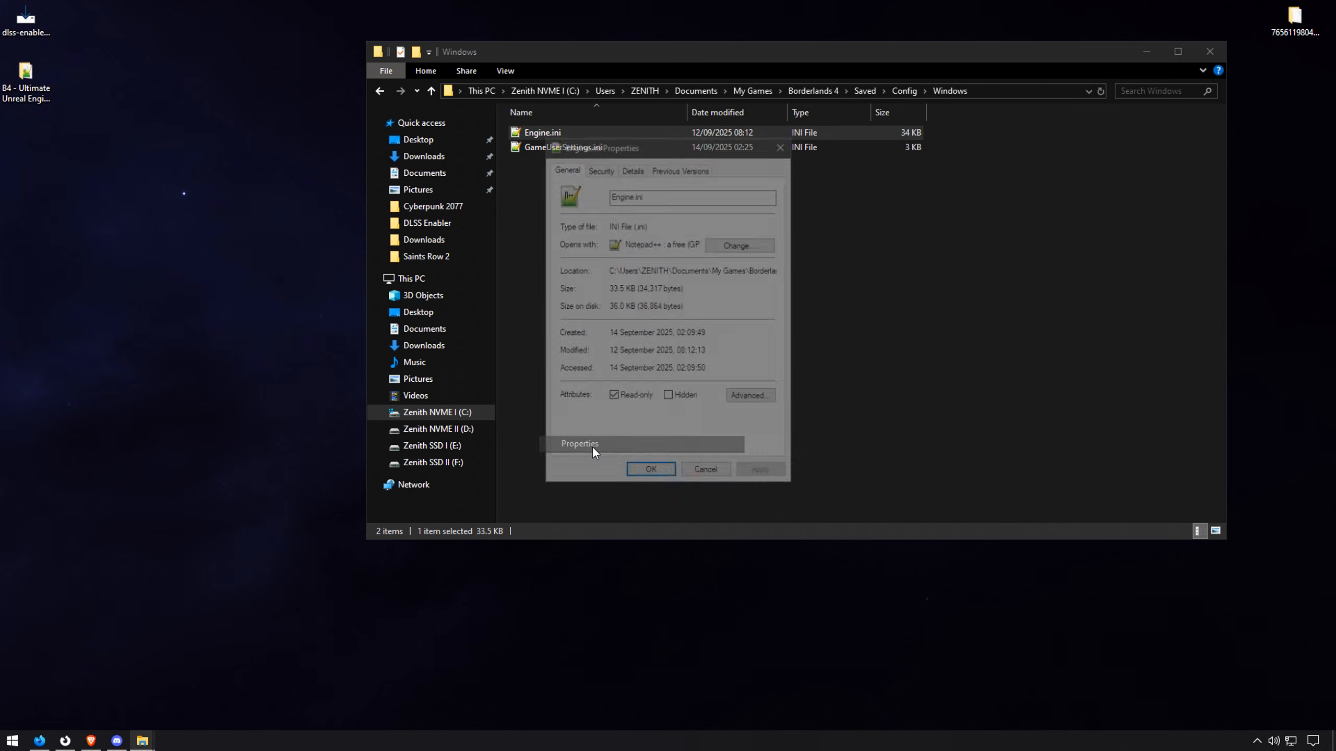
click(704, 469)
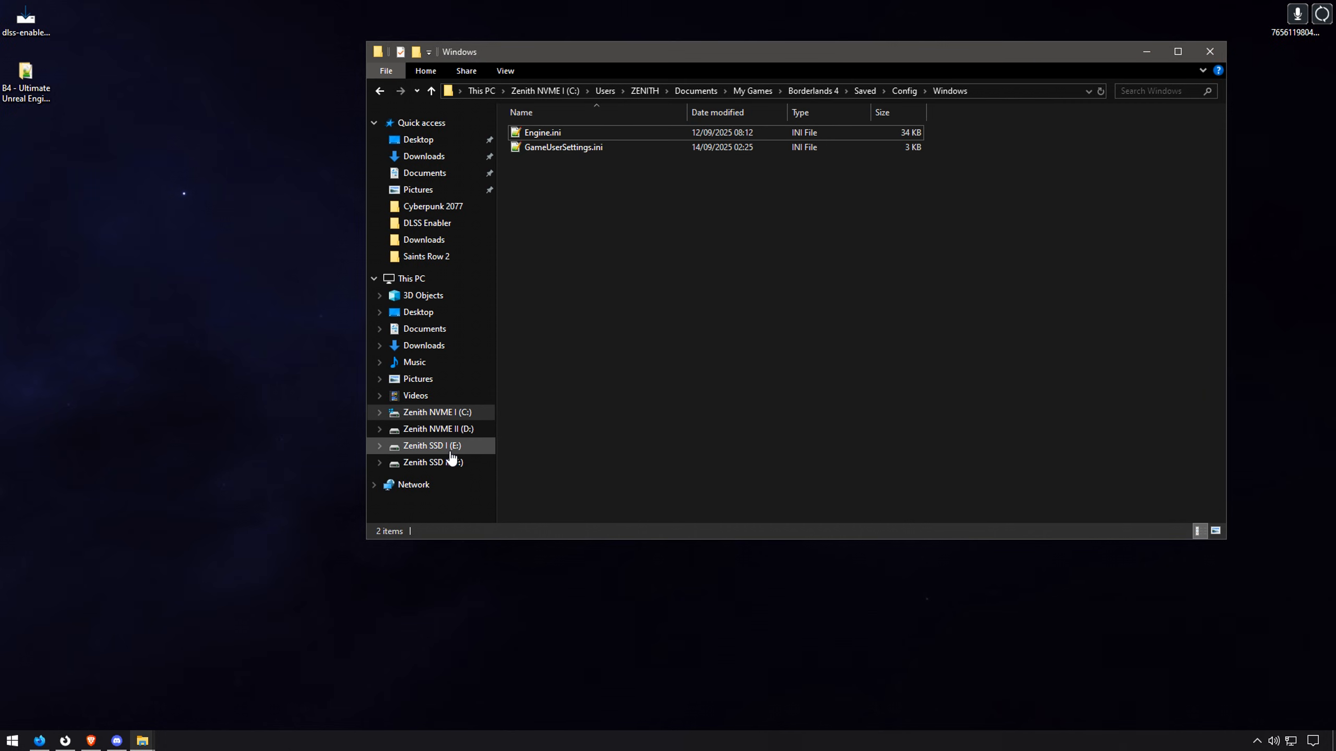
click(435, 446)
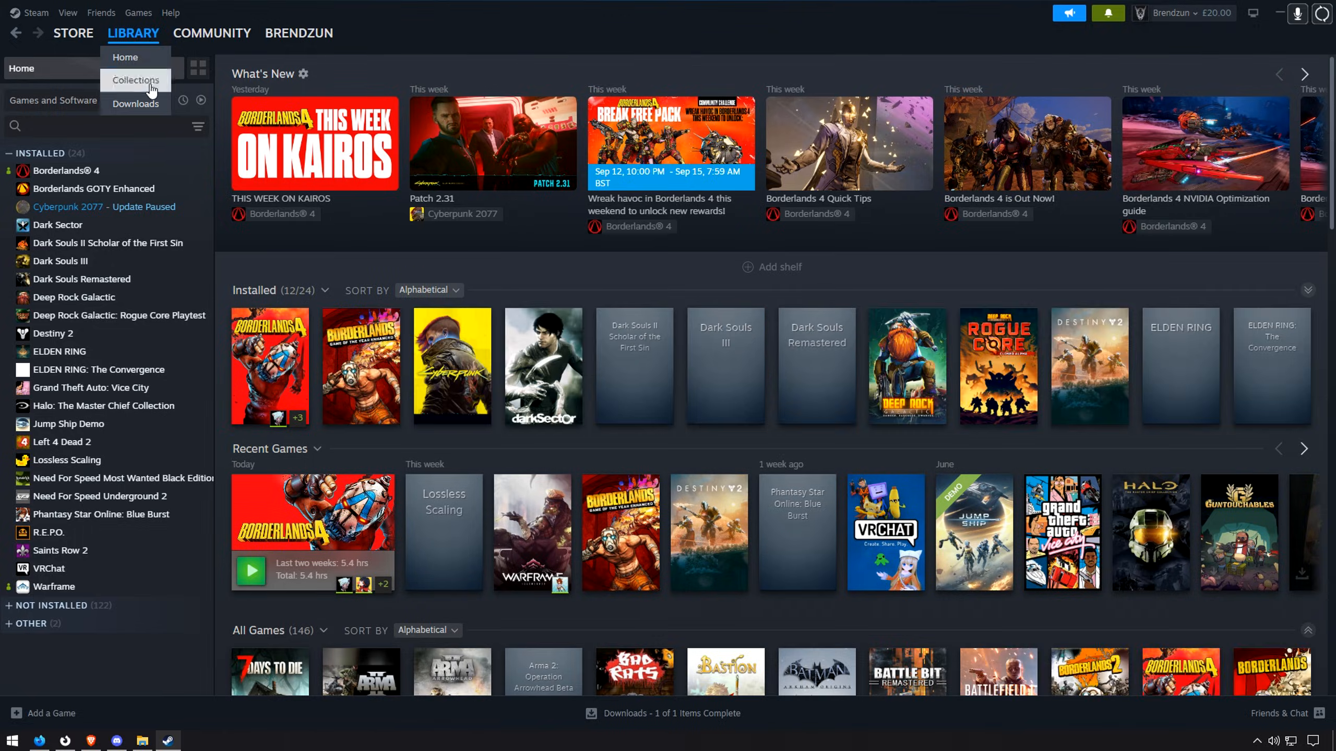
right_click(68, 170)
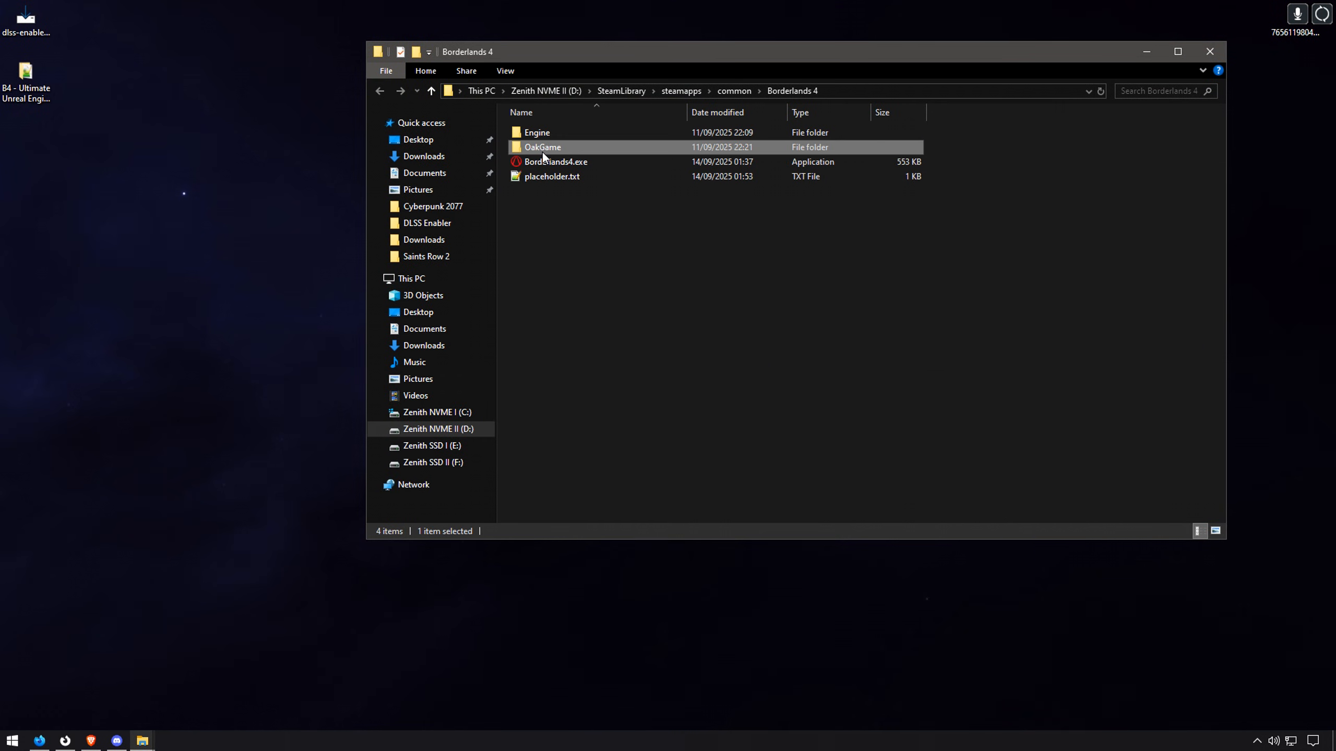
Paste all files from F:\Programs\DLSS Enabler into OakGame\Binaries\Win64
double_click(541, 146)
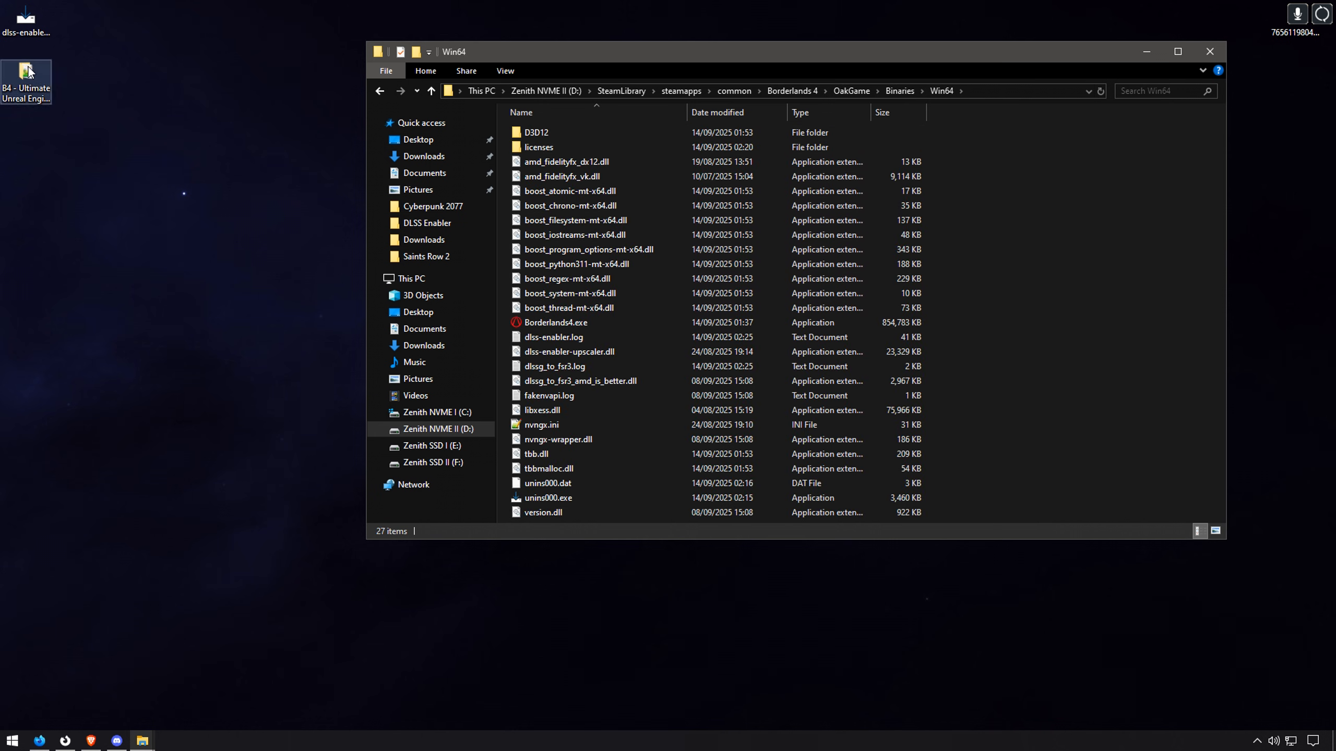
click(542, 512)
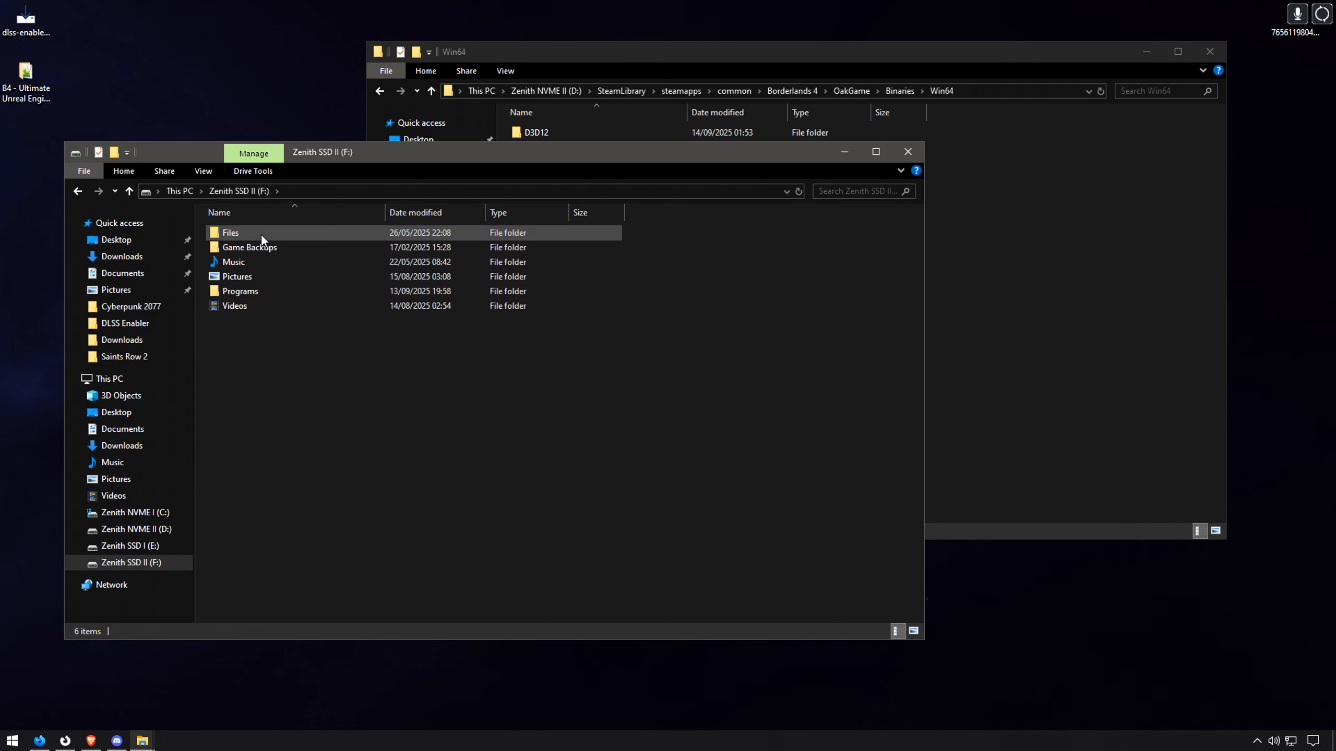
double_click(241, 291)
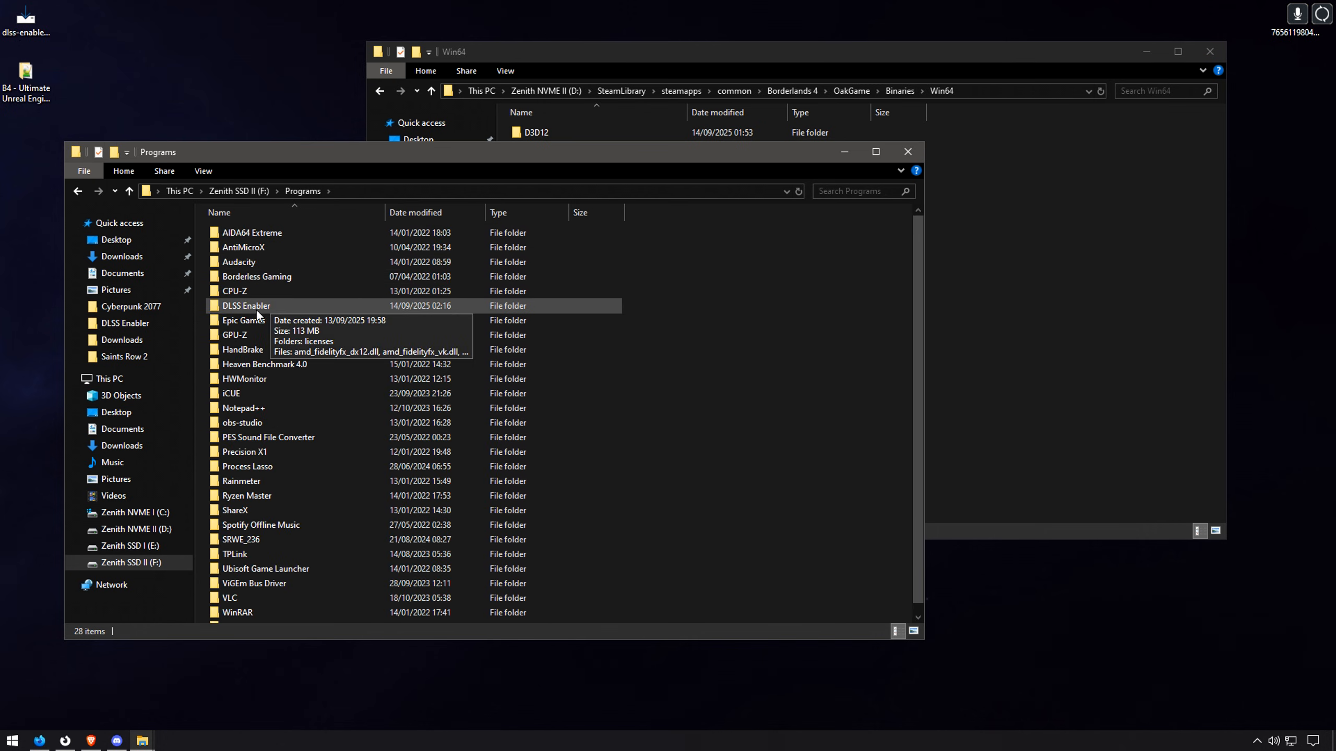
double_click(246, 304)
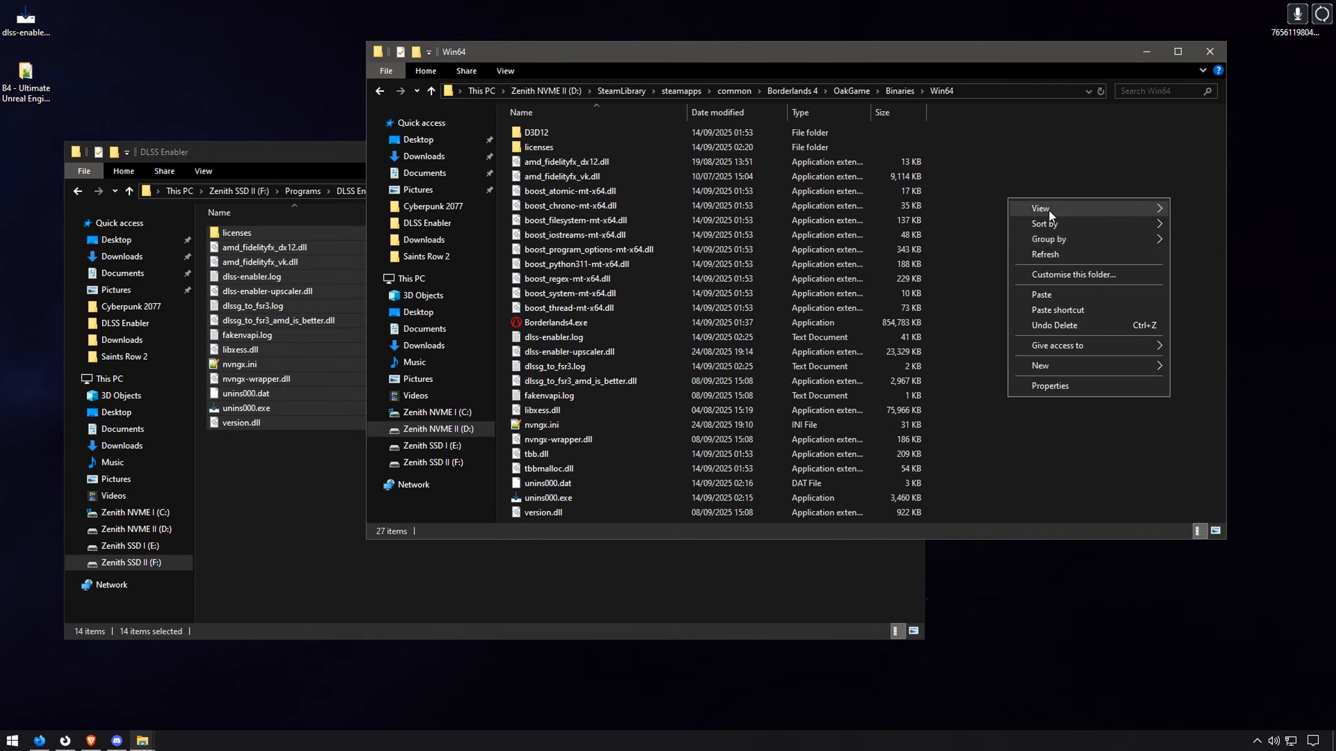
click(1041, 294)
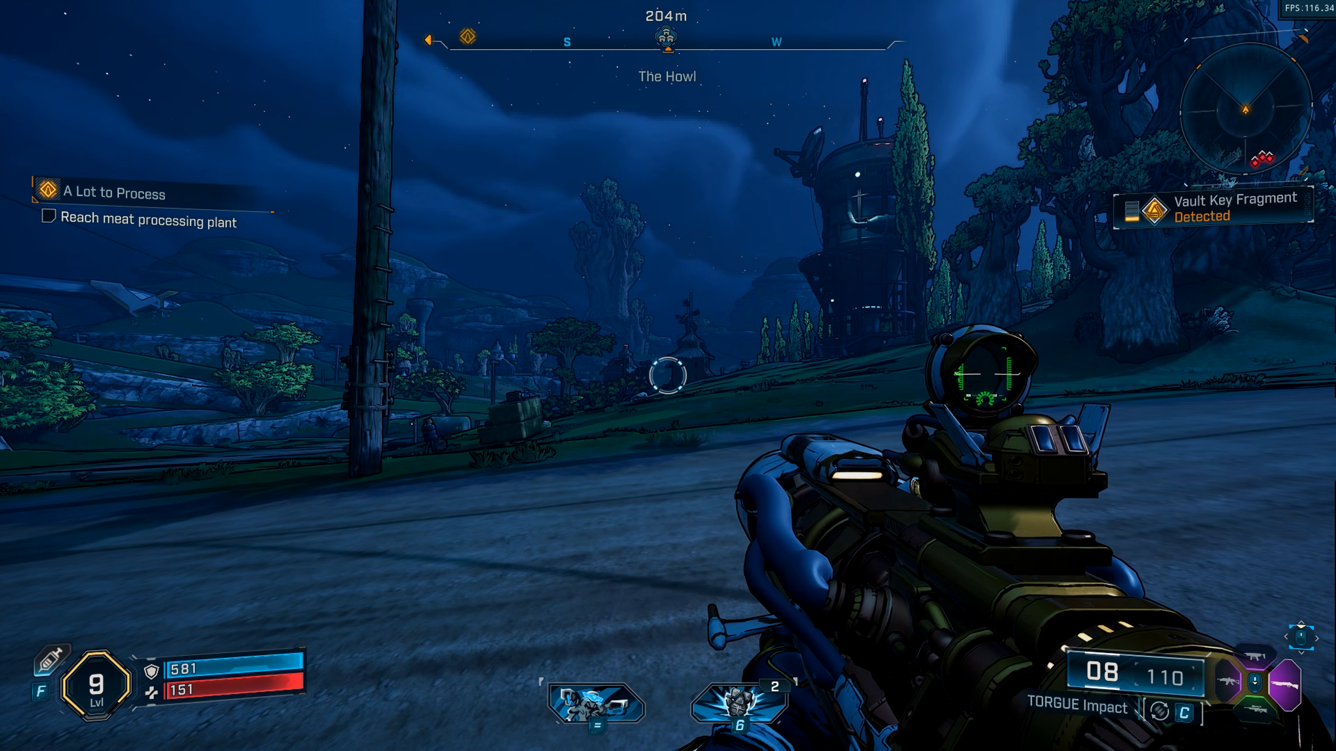
Set upscaling to DLSS Balanced with Frame Generation on, then resume play
key(Escape)
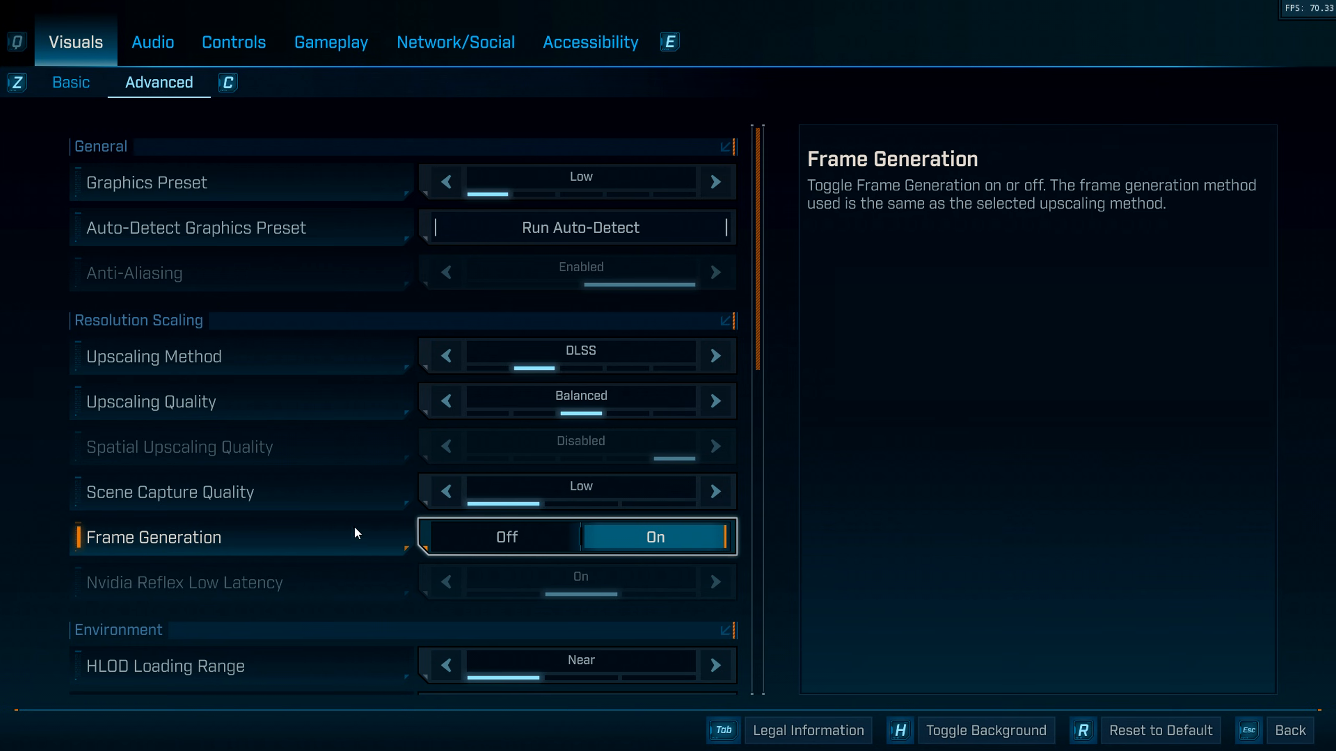
click(505, 537)
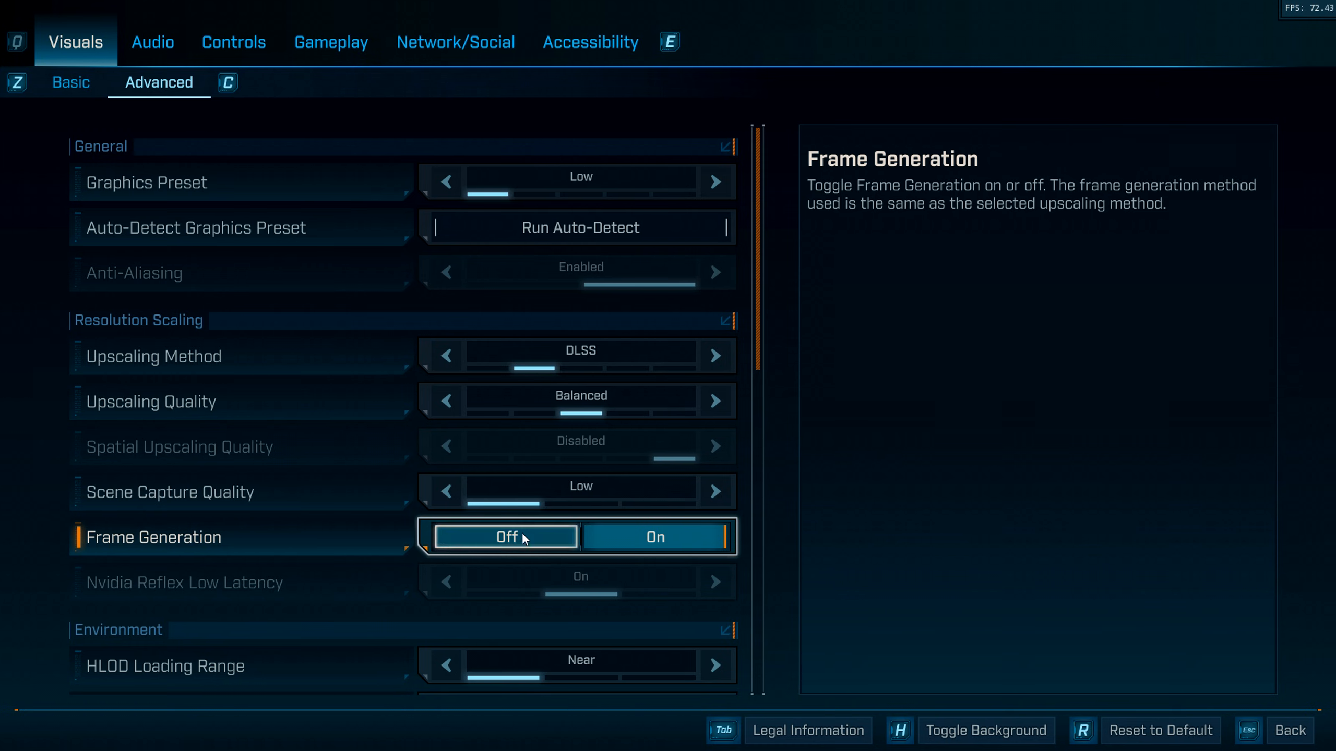
click(655, 537)
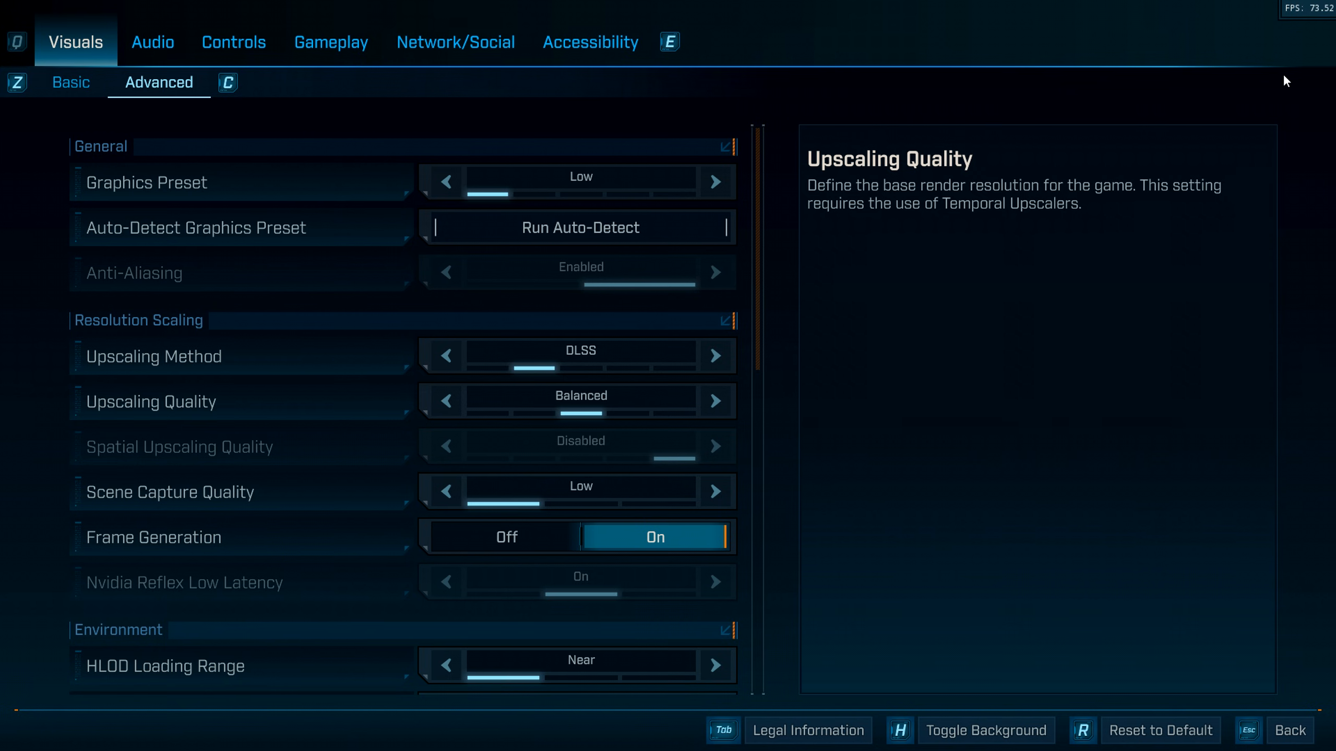
key(Escape)
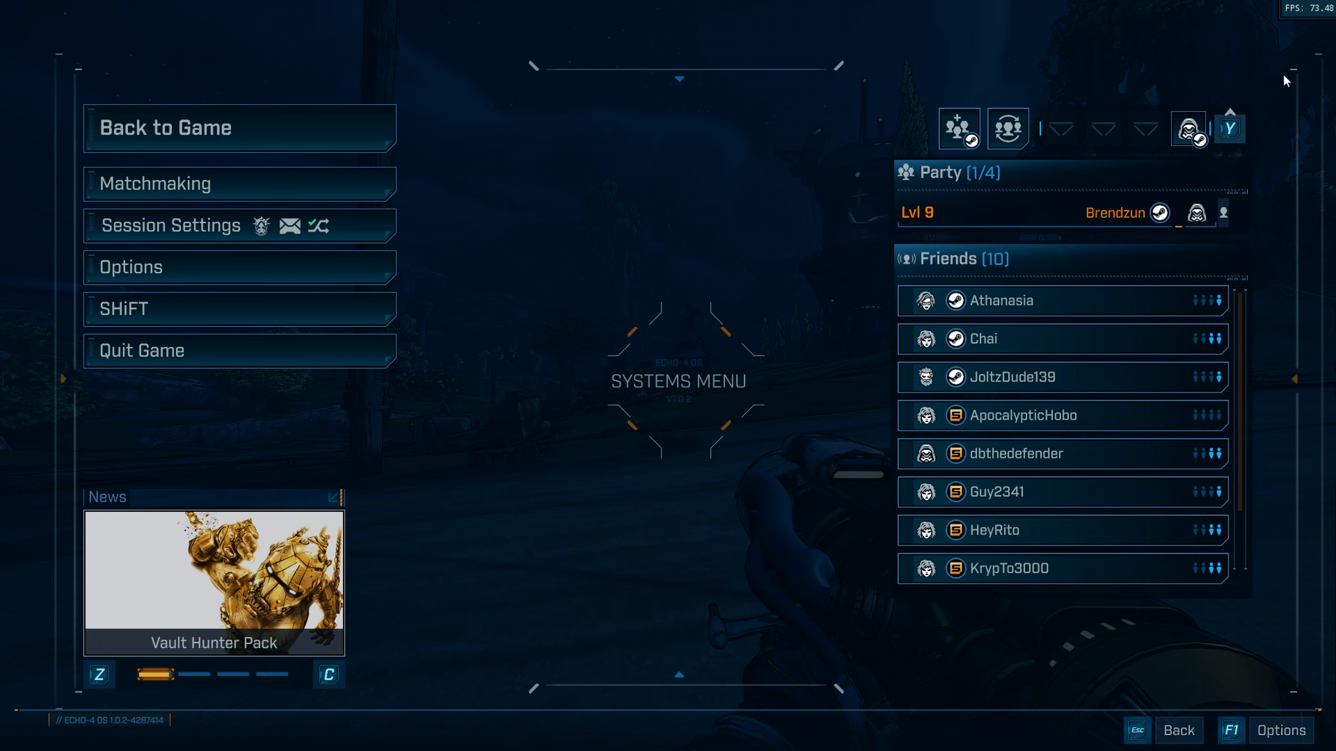
click(238, 128)
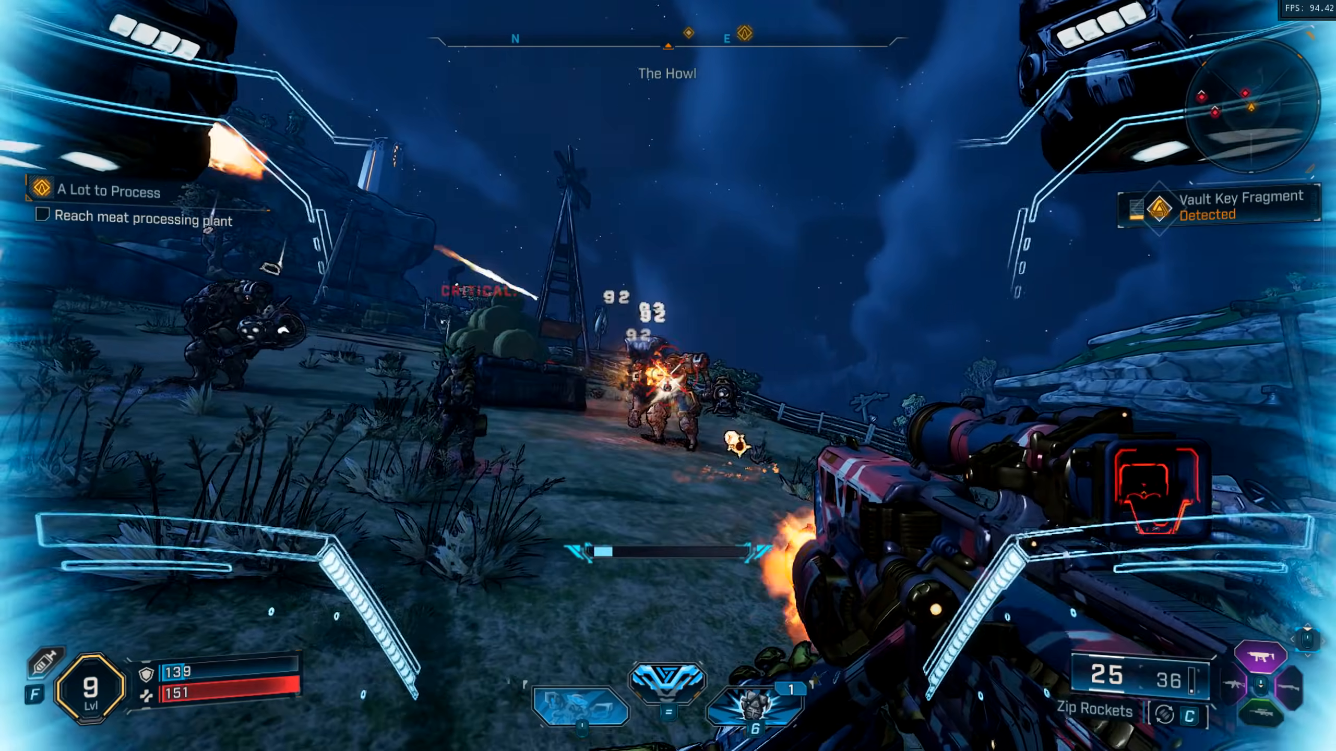
Fire at enemies in combat while the FPS counter holds near 100
click(668, 375)
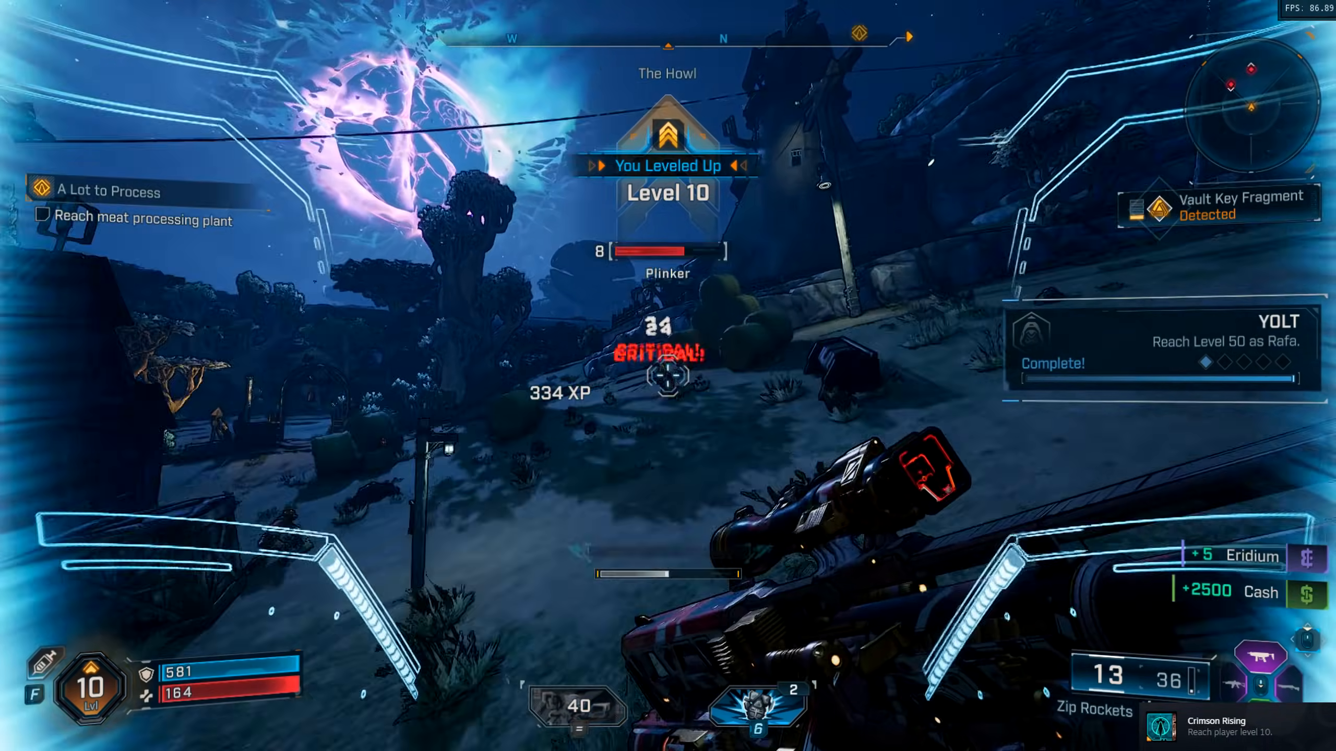
click(668, 377)
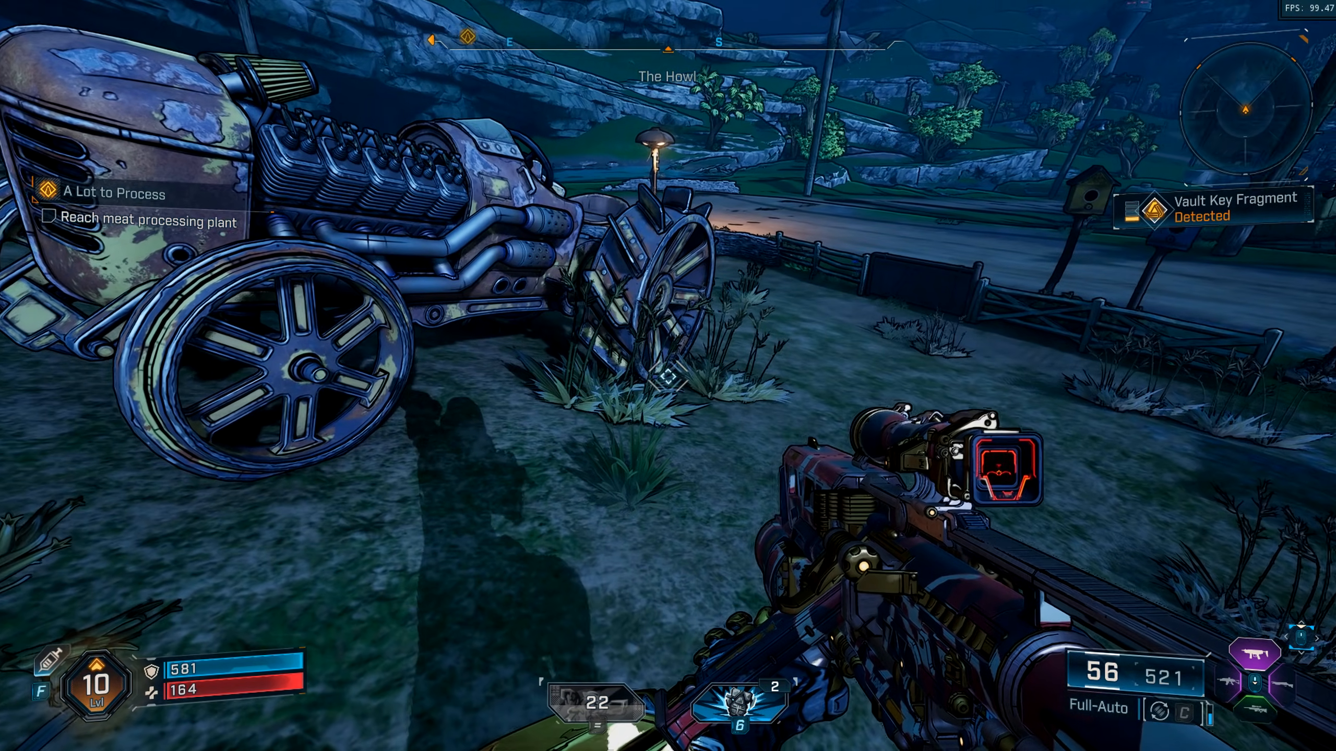
mouse_move(668, 376)
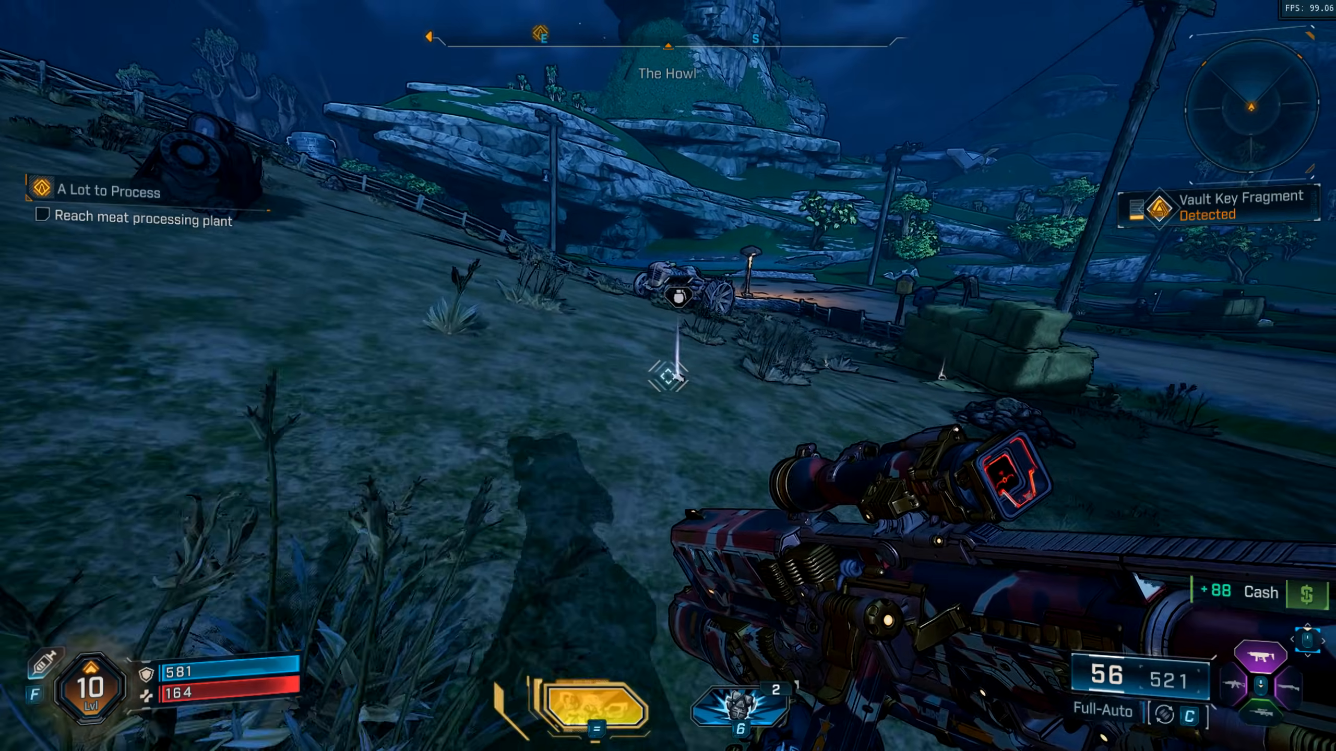
mouse_move(668, 375)
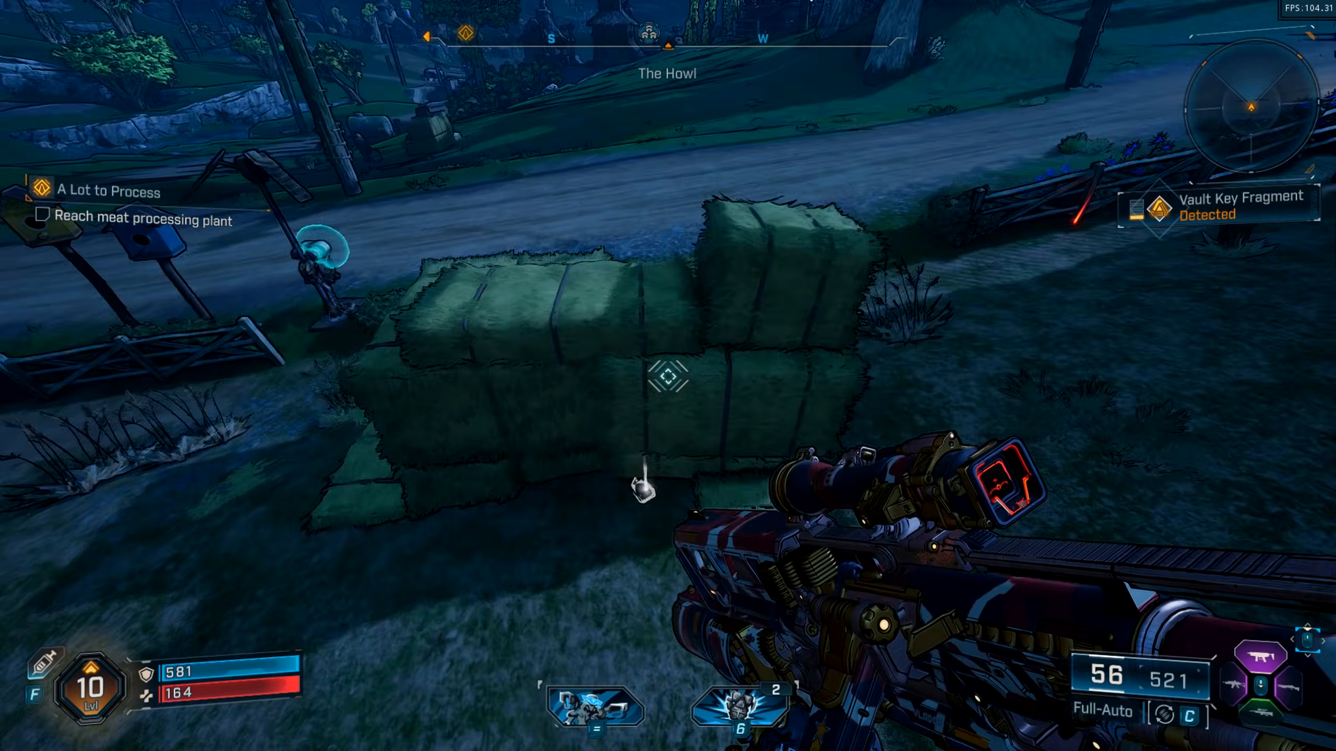